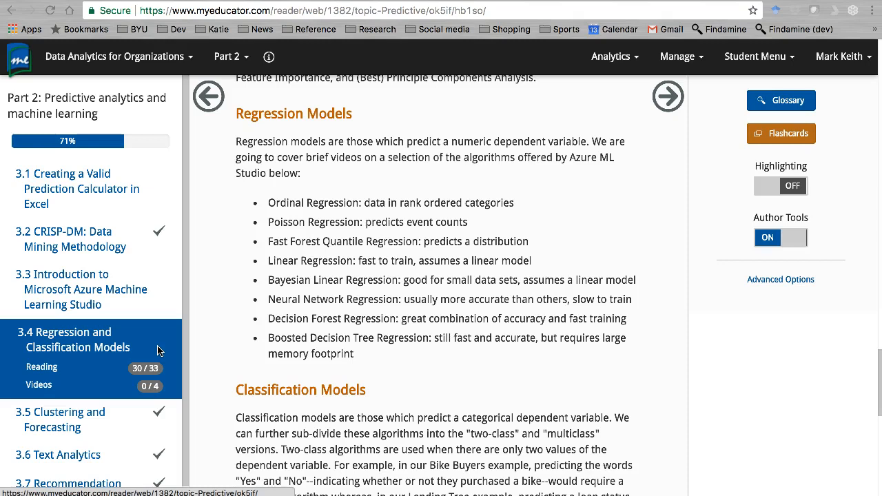
{"action": "mouse_move", "coordinate": [653, 8]}
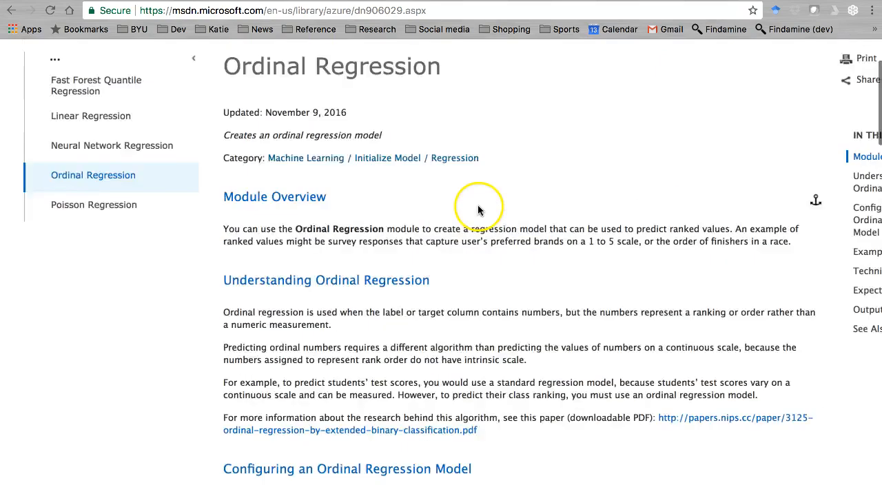
Scroll the Ordinal Regression docs page and highlight the sentence about predicting students' test scores.
{"action": "scroll", "scroll_direction": "down", "scroll_amount": 3}
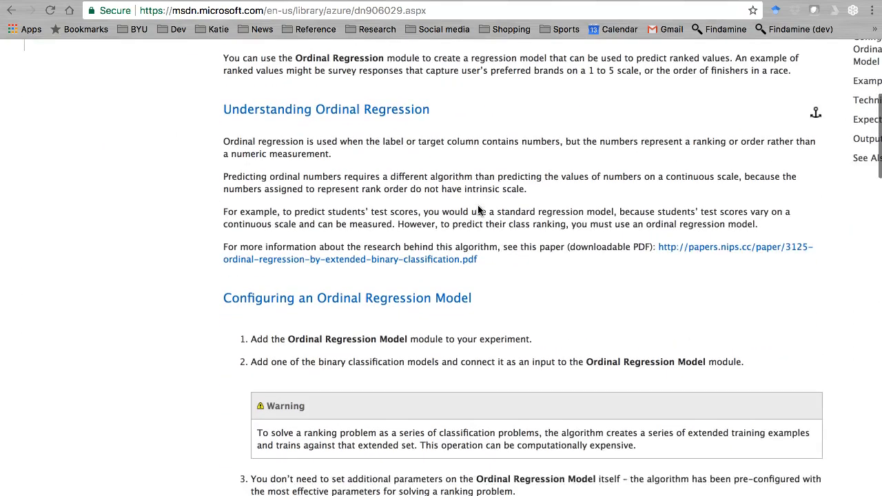
{"action": "scroll", "scroll_direction": "down", "scroll_amount": 3}
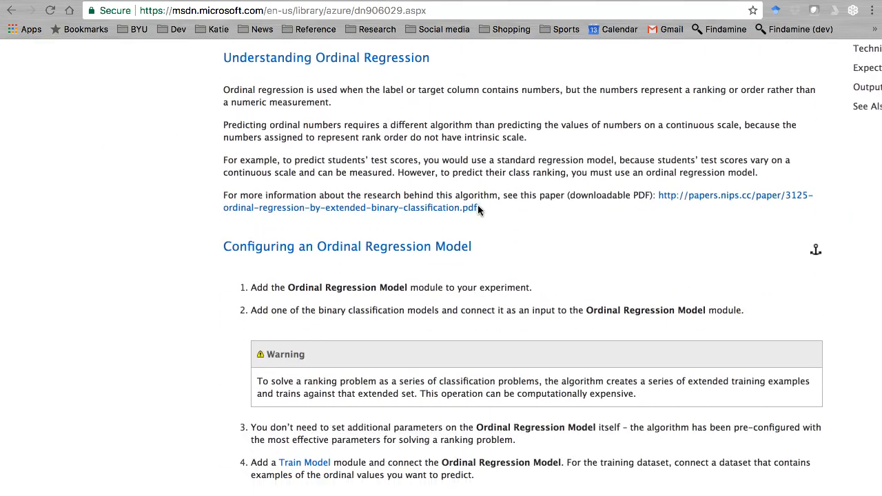
{"action": "scroll", "scroll_direction": "up", "scroll_amount": 3}
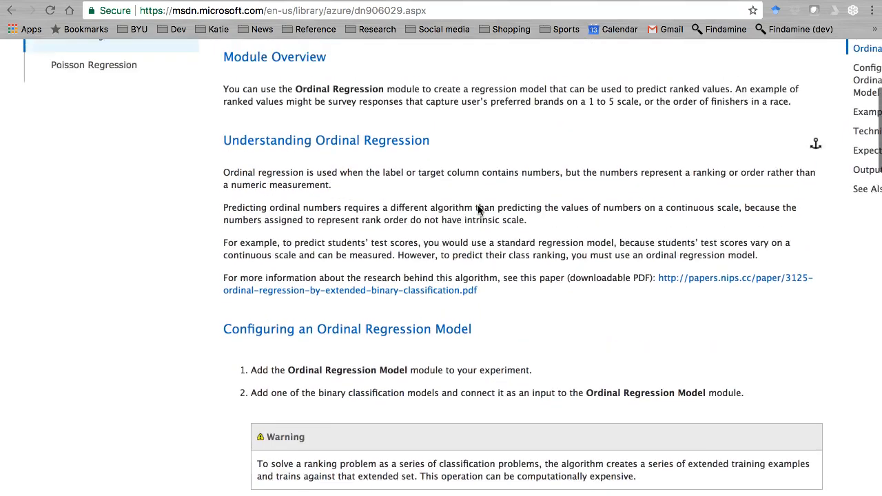
{"action": "scroll", "scroll_direction": "up", "scroll_amount": 3}
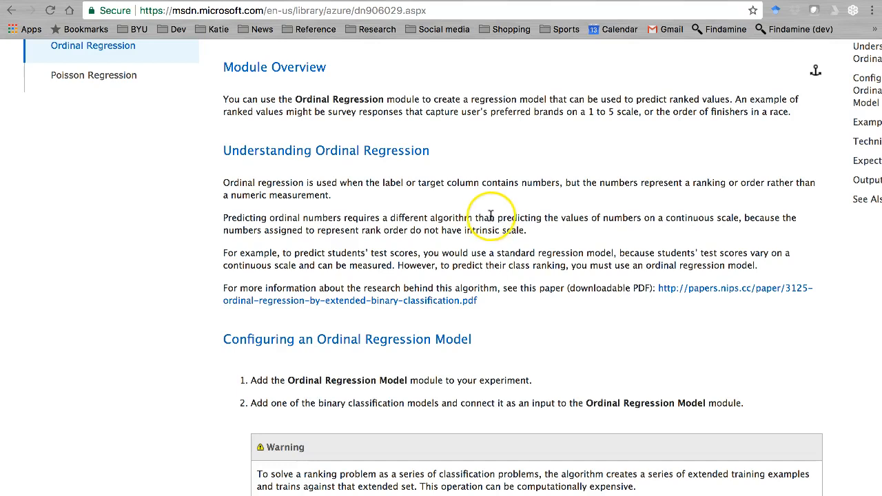
{"action": "mouse_move", "coordinate": [489, 218]}
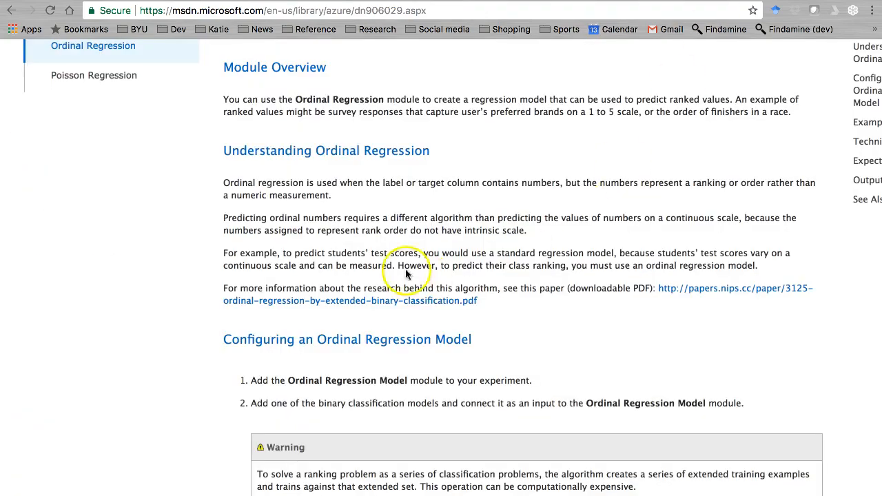
{"action": "mouse_move", "coordinate": [581, 109]}
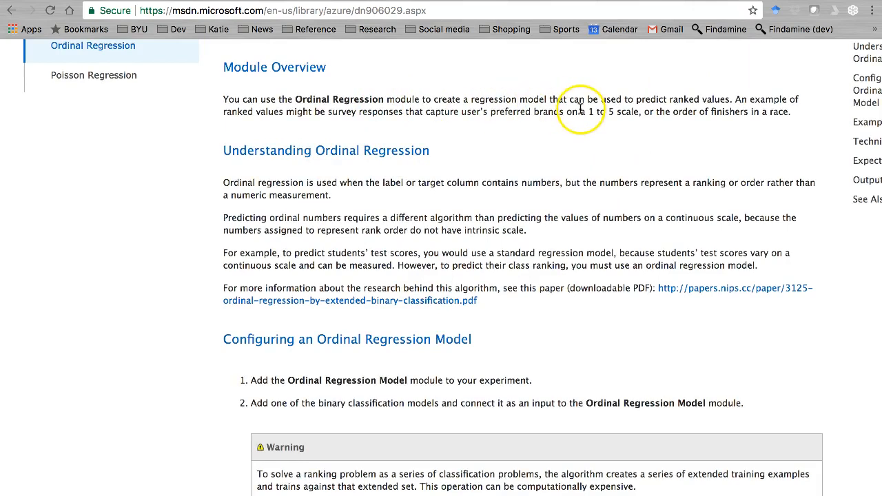
{"action": "mouse_move", "coordinate": [324, 256]}
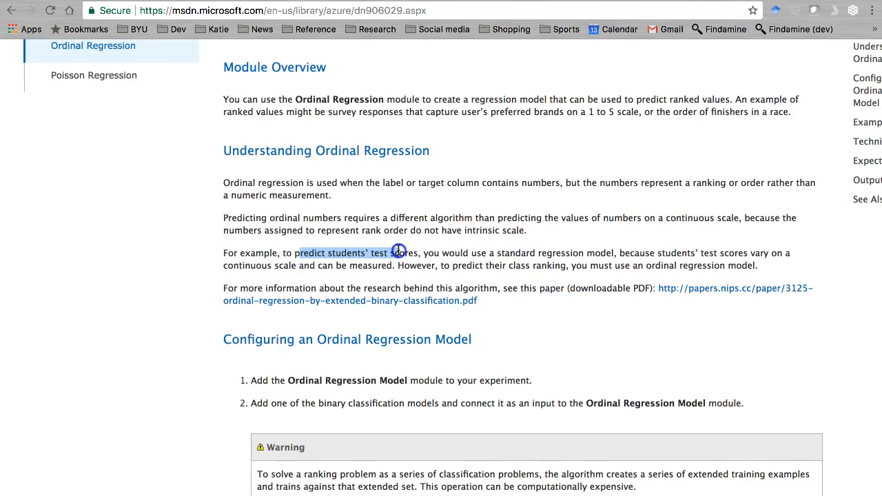
{"action": "left_click_drag", "start_coordinate": [398, 254], "coordinate": [686, 254]}
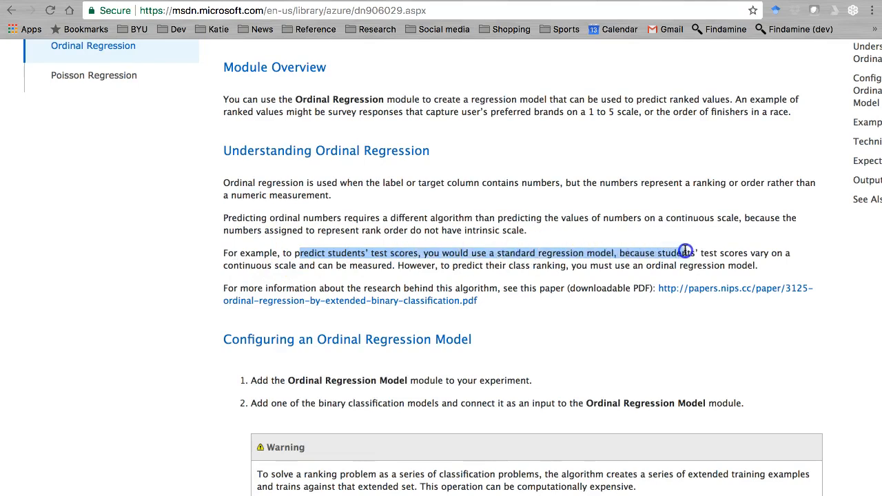
{"action": "mouse_move", "coordinate": [467, 279]}
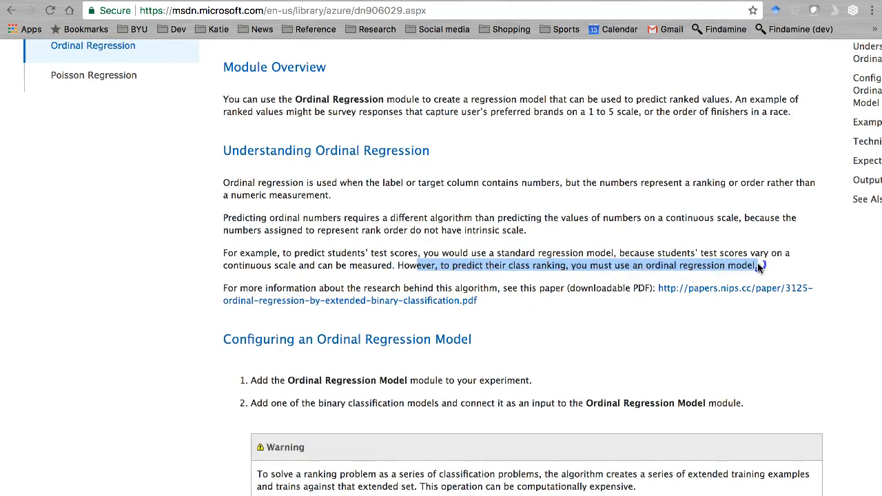
{"action": "mouse_move", "coordinate": [758, 267]}
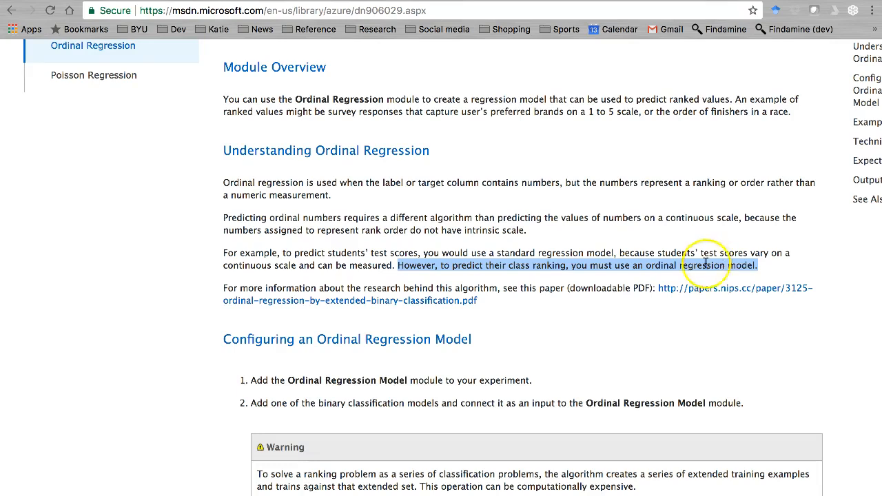
Open the Bike Buyers Prediction experiment from the Experiments list.
{"action": "scroll", "scroll_direction": "up", "scroll_amount": 3}
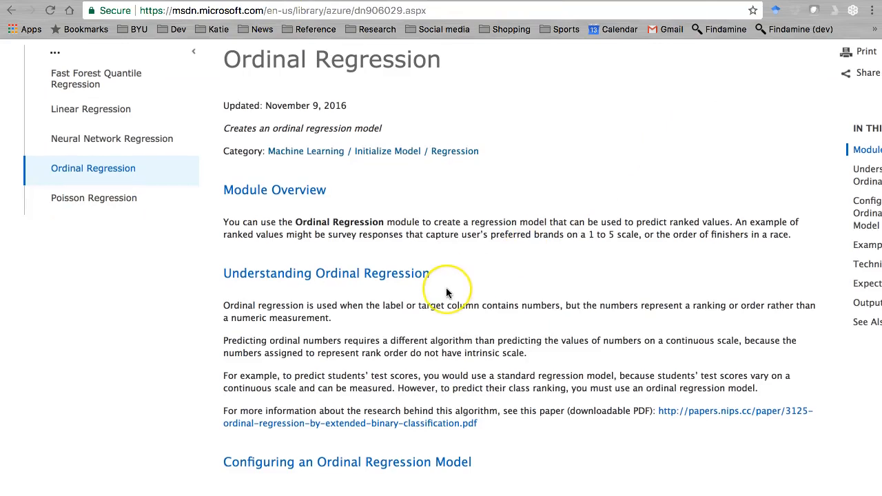
{"action": "scroll", "scroll_direction": "down", "scroll_amount": 3}
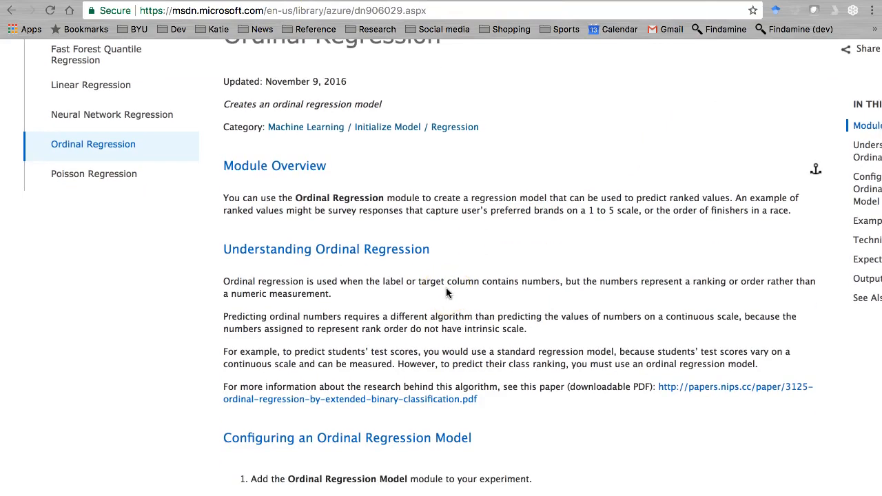
{"action": "scroll", "scroll_direction": "up", "scroll_amount": 3}
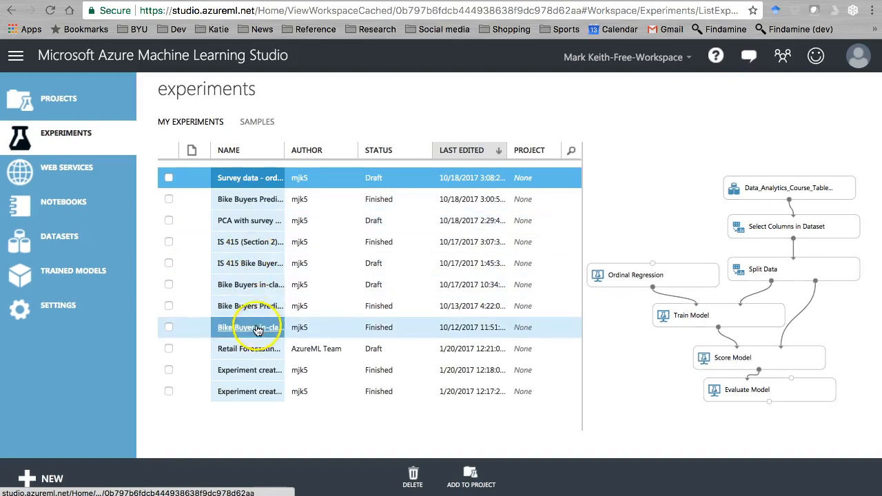
{"action": "left_click", "coordinate": [248, 326]}
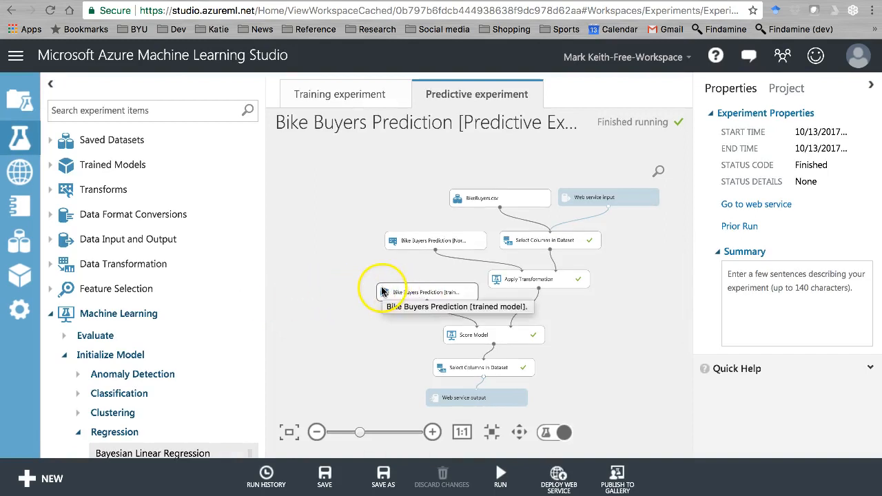
{"action": "mouse_move", "coordinate": [347, 289]}
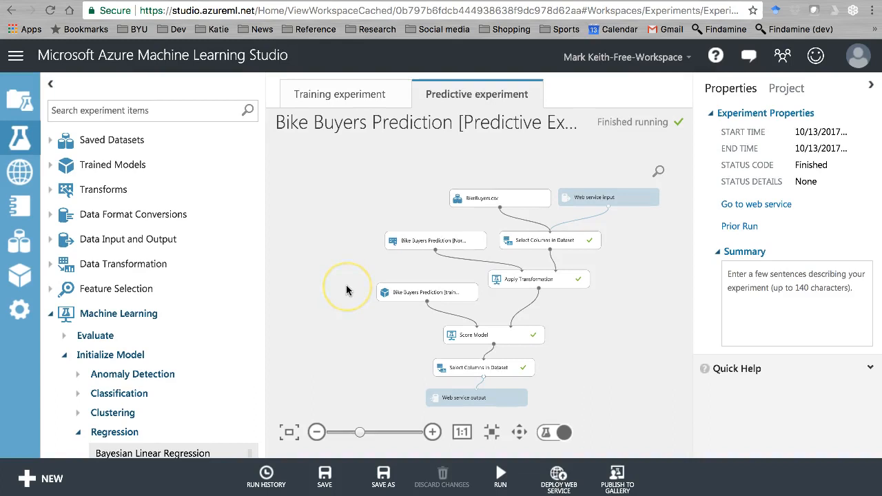
{"action": "mouse_move", "coordinate": [347, 289]}
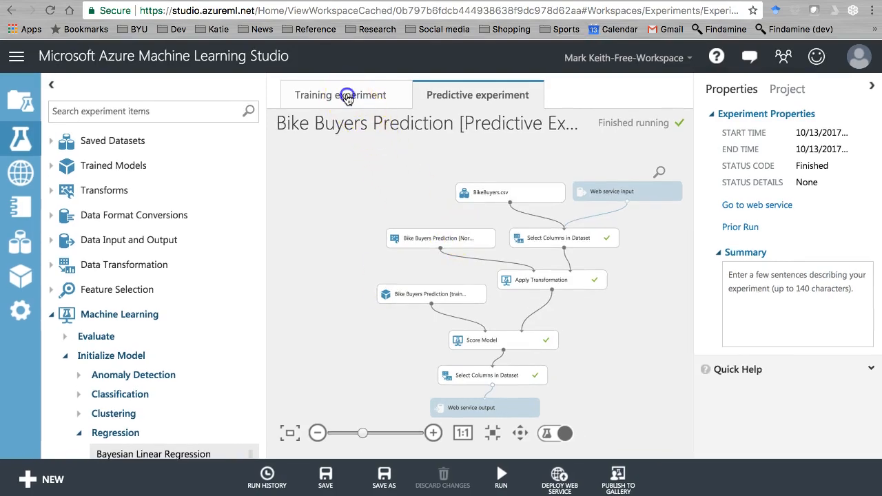
Save the training experiment as a copy named 'Bike Buyers - Ordinal Regression'.
{"action": "left_click", "coordinate": [341, 94]}
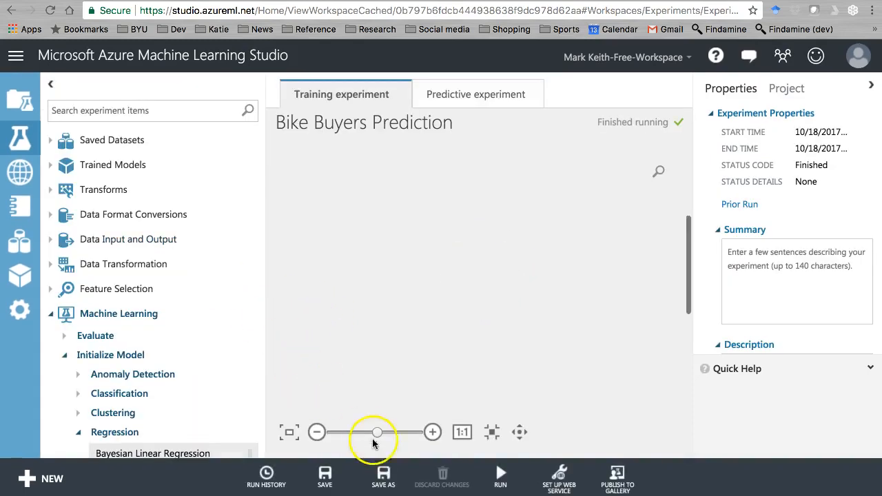
{"action": "left_click", "coordinate": [383, 476]}
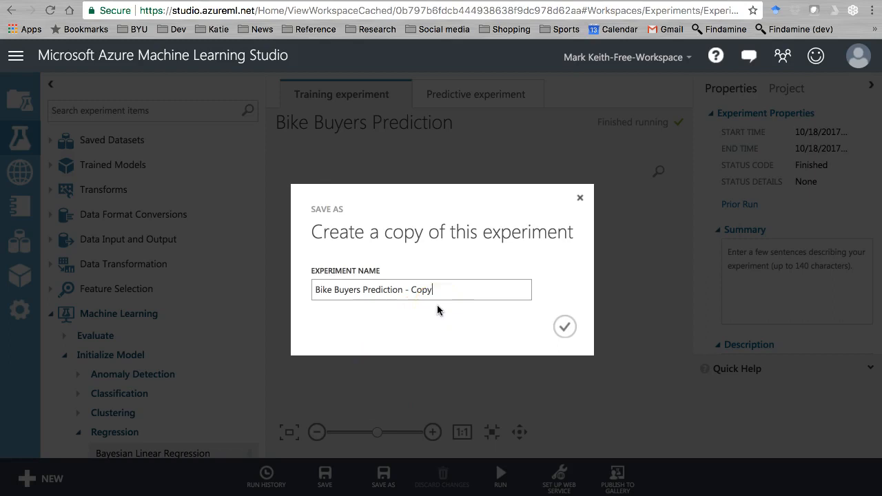
{"action": "key", "text": "Backspace"}
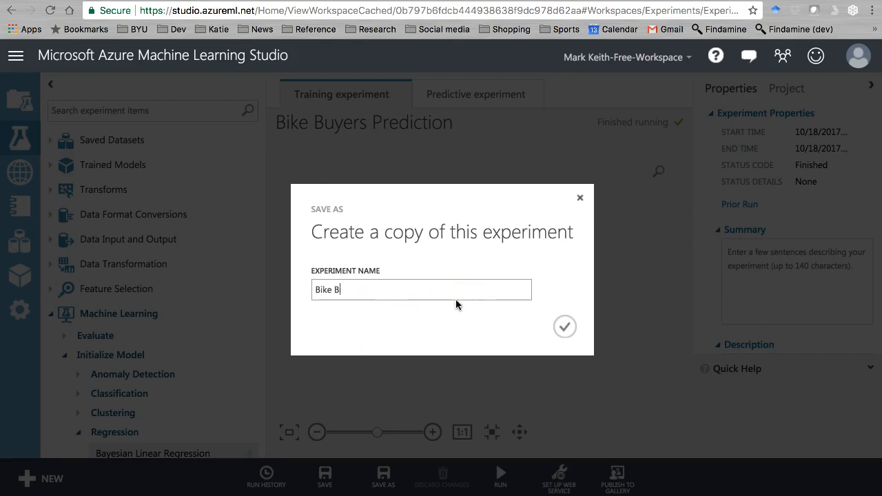
{"action": "type", "text": "uyers"}
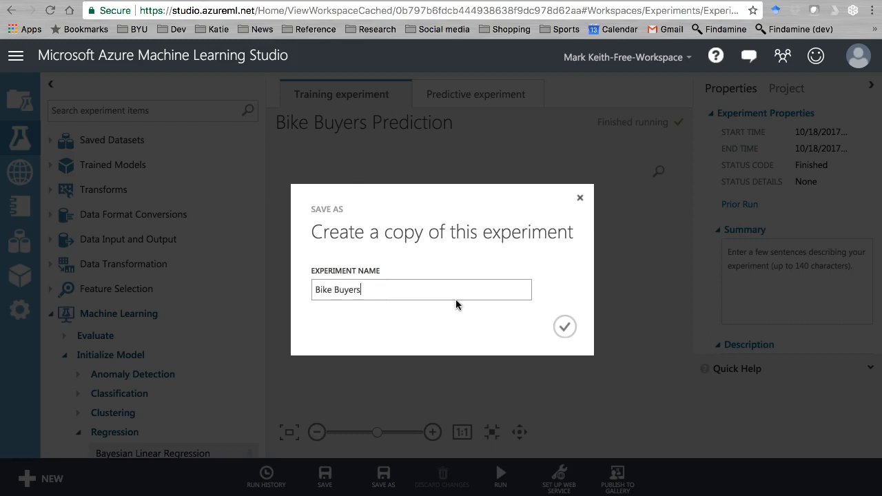
{"action": "type", "text": "- Orida"}
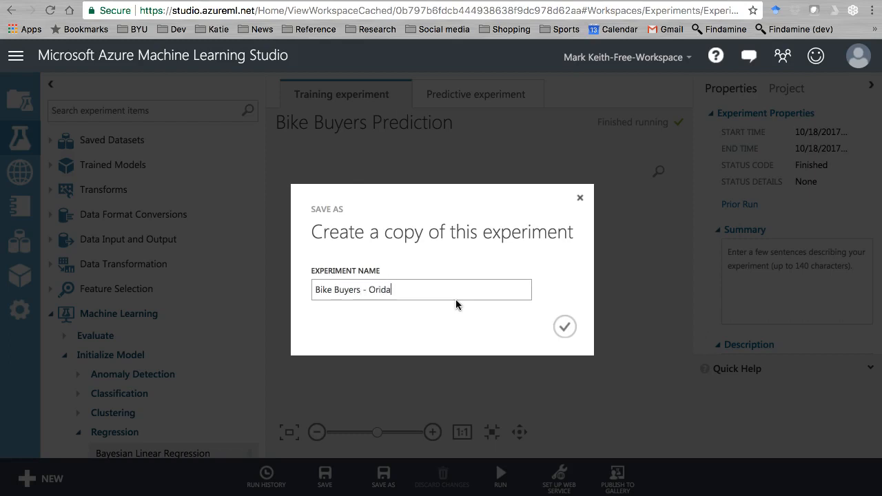
{"action": "type", "text": "nal"}
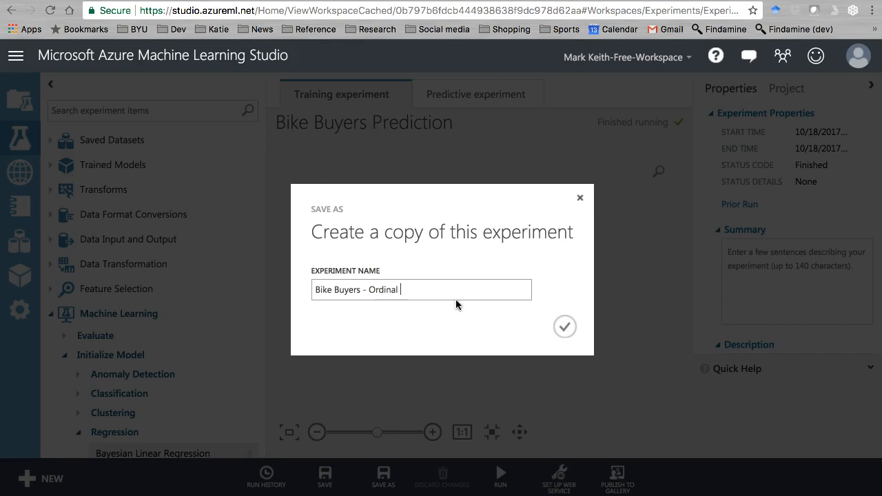
{"action": "type", "text": "Regression"}
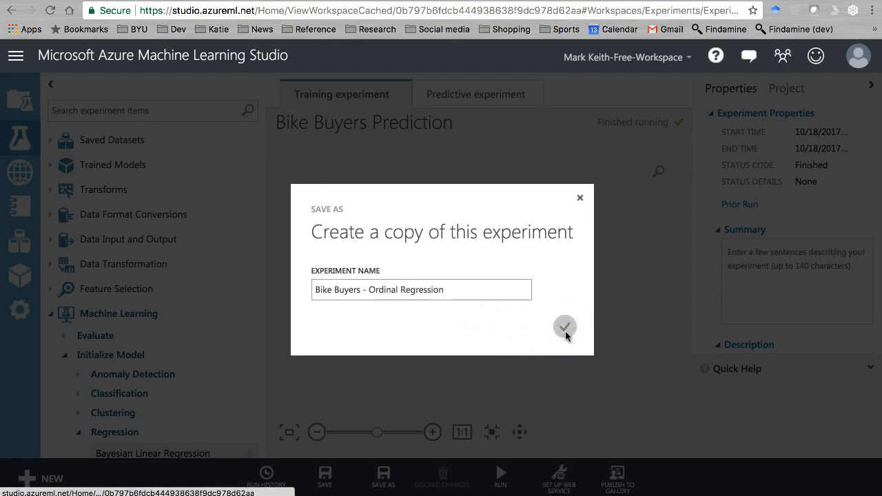
{"action": "left_click", "coordinate": [565, 325]}
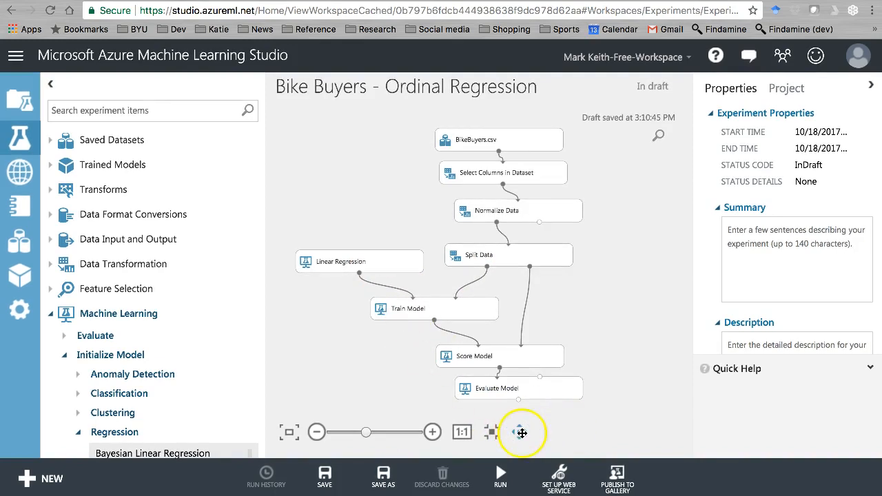
Drag an Ordinal Regression module onto the canvas in place of Linear Regression, wired to Train Model.
{"action": "left_click", "coordinate": [358, 262]}
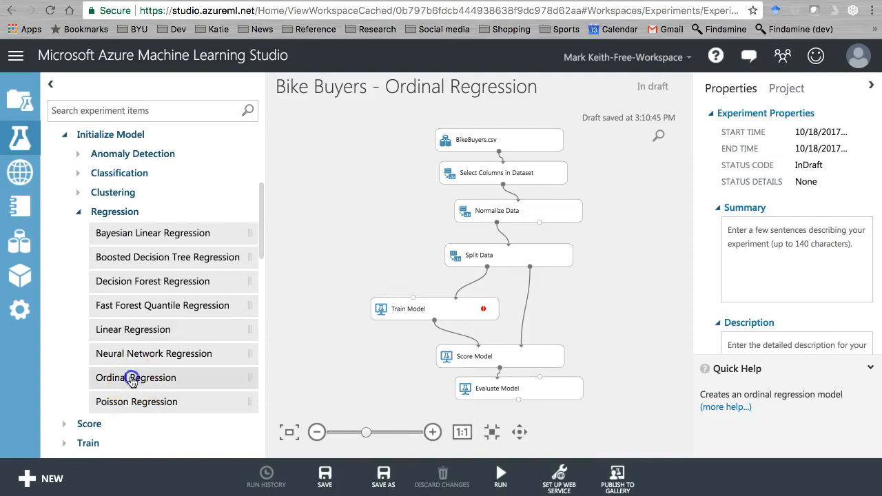
{"action": "left_click_drag", "start_coordinate": [135, 378], "coordinate": [358, 267]}
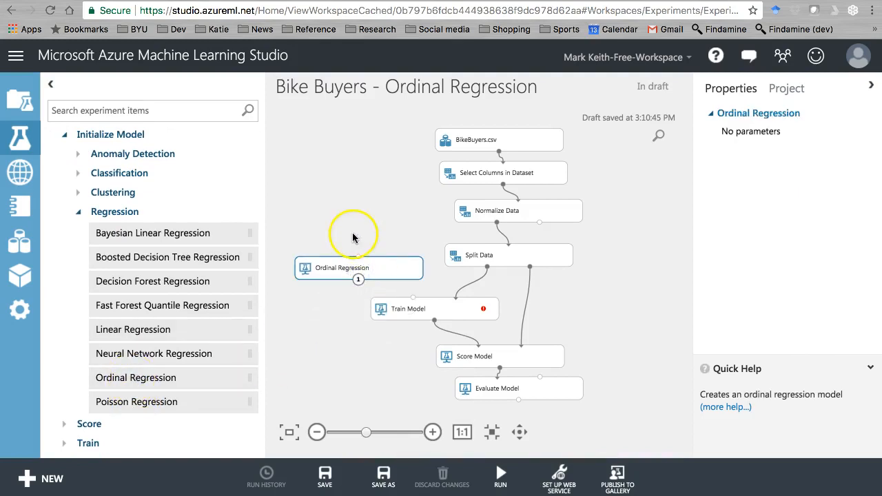
{"action": "left_click", "coordinate": [420, 309]}
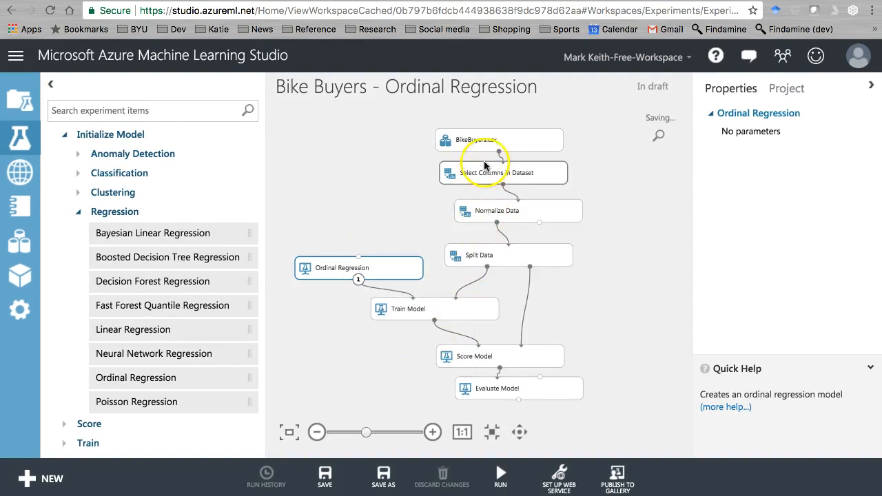
In Select Columns in Dataset, add EducationNumeric and drop Education and PurchaseBikeNumeric.
{"action": "left_click", "coordinate": [503, 173]}
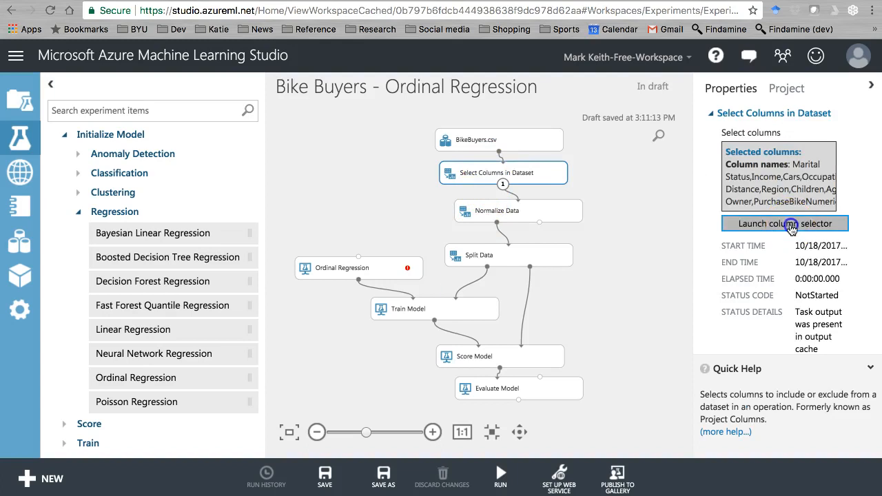
{"action": "left_click", "coordinate": [785, 223]}
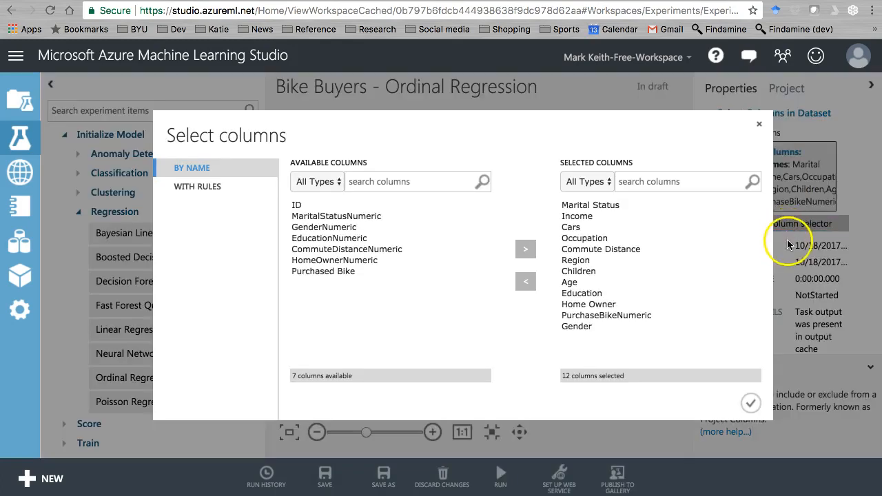
{"action": "mouse_move", "coordinate": [636, 281]}
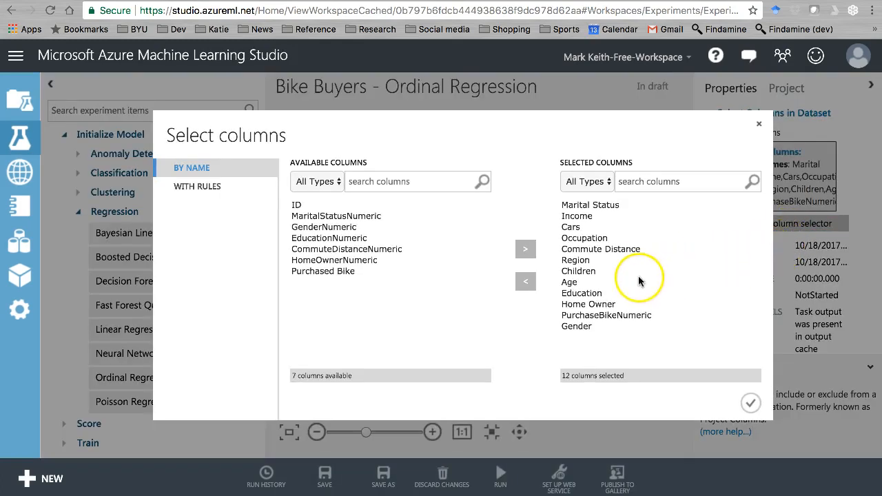
{"action": "mouse_move", "coordinate": [568, 227]}
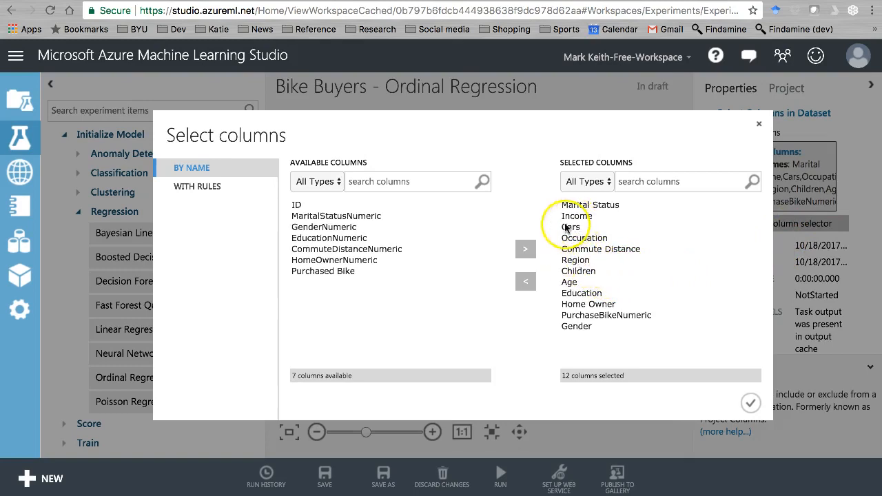
{"action": "left_click", "coordinate": [329, 237]}
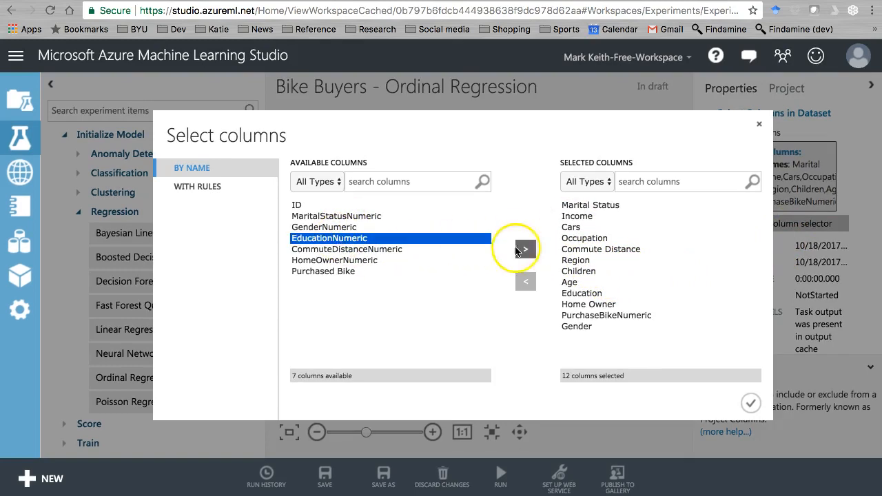
{"action": "left_click", "coordinate": [525, 248]}
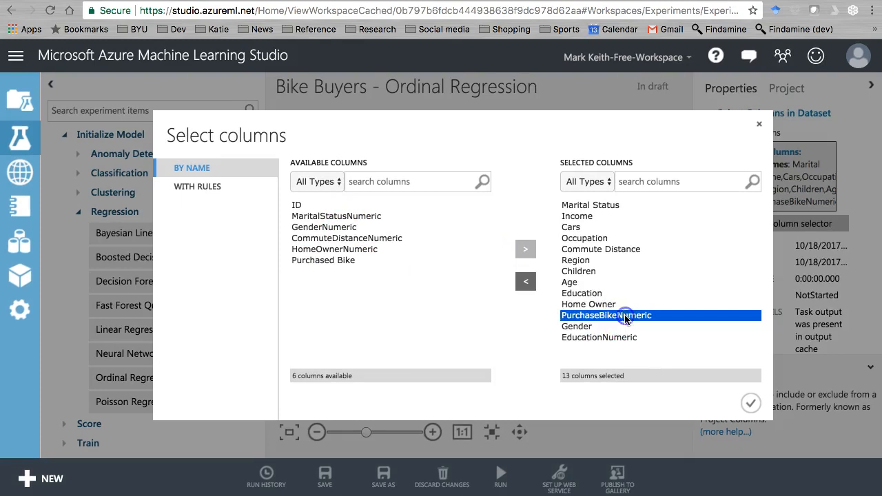
{"action": "left_click", "coordinate": [525, 281]}
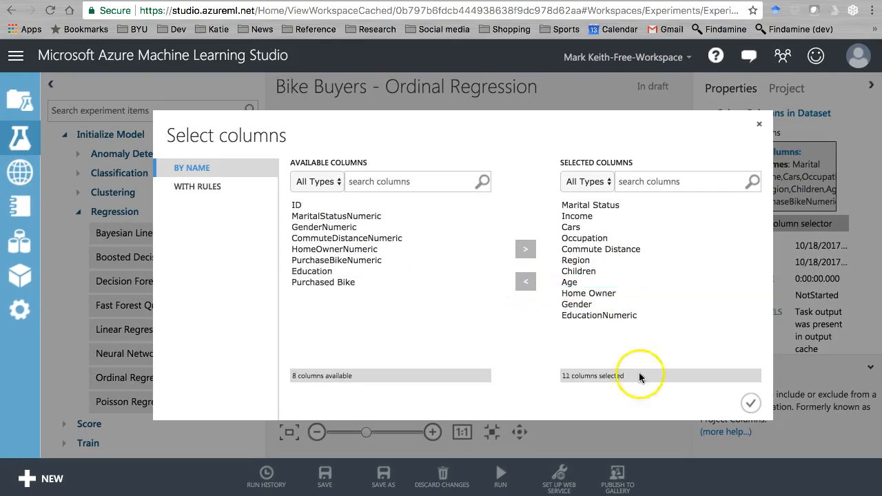
{"action": "left_click", "coordinate": [750, 402]}
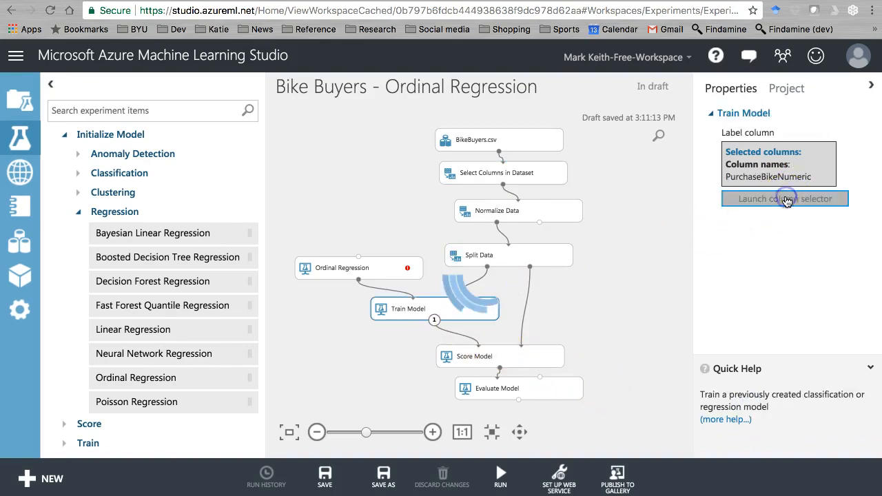
Set Train Model's label column to EducationNumeric and swap in a Linear Regression model.
{"action": "left_click", "coordinate": [784, 199]}
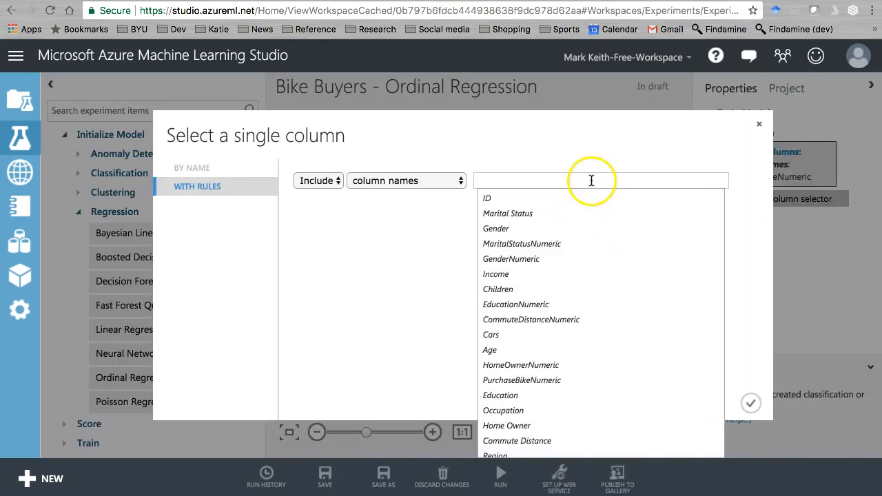
{"action": "left_click", "coordinate": [515, 304]}
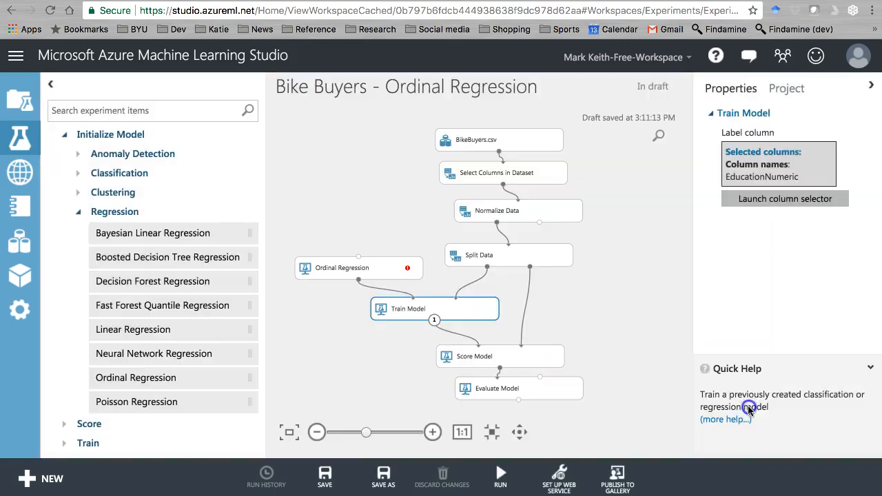
{"action": "left_click", "coordinate": [359, 267]}
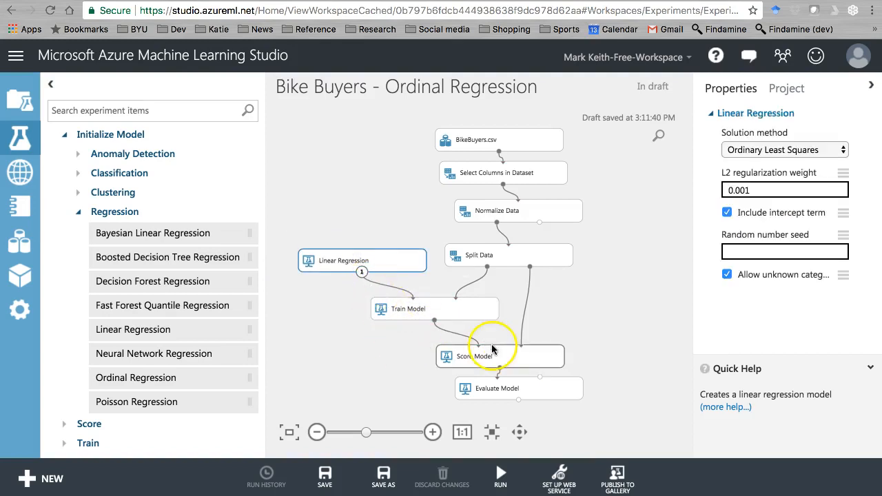
{"action": "mouse_move", "coordinate": [383, 269]}
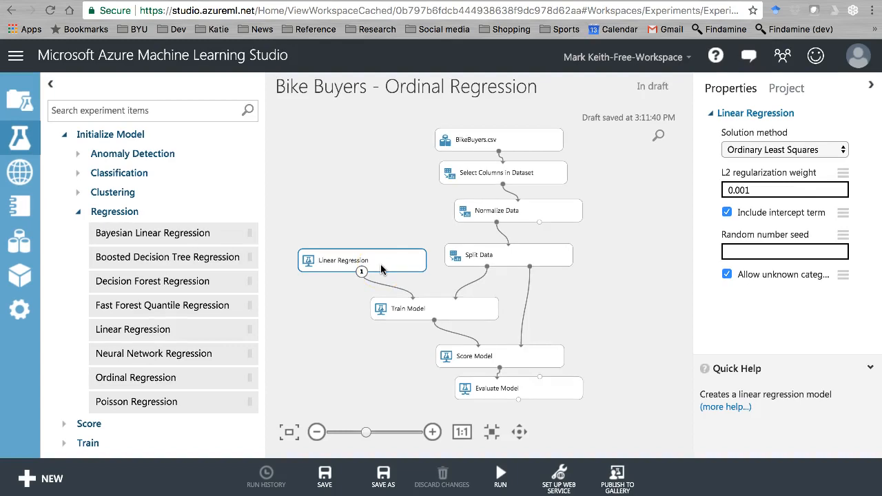
{"action": "left_click", "coordinate": [489, 433]}
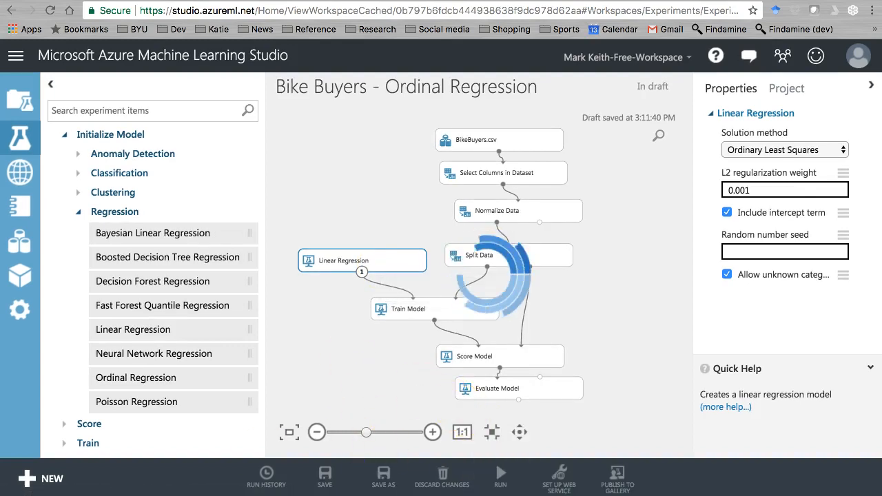
Visualize Evaluate Model's results and note the 0.479973 coefficient of determination, then close them.
{"action": "right_click", "coordinate": [489, 389]}
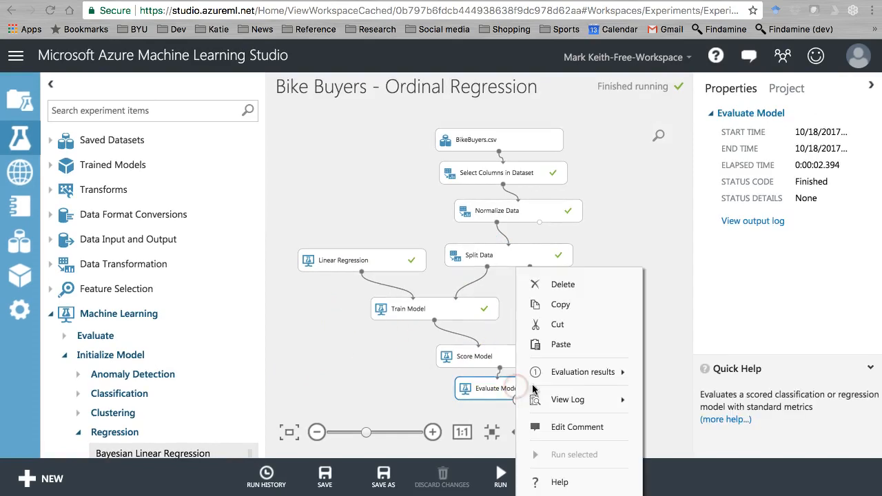
{"action": "mouse_move", "coordinate": [582, 373]}
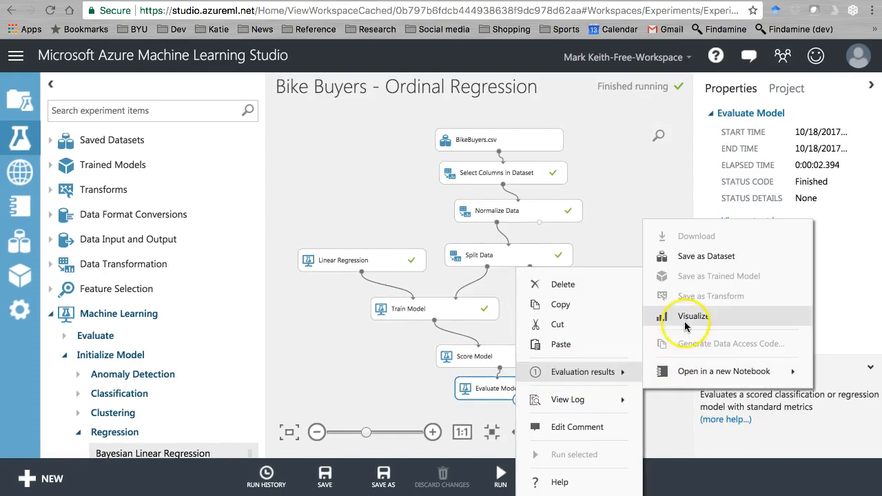
{"action": "left_click", "coordinate": [693, 316]}
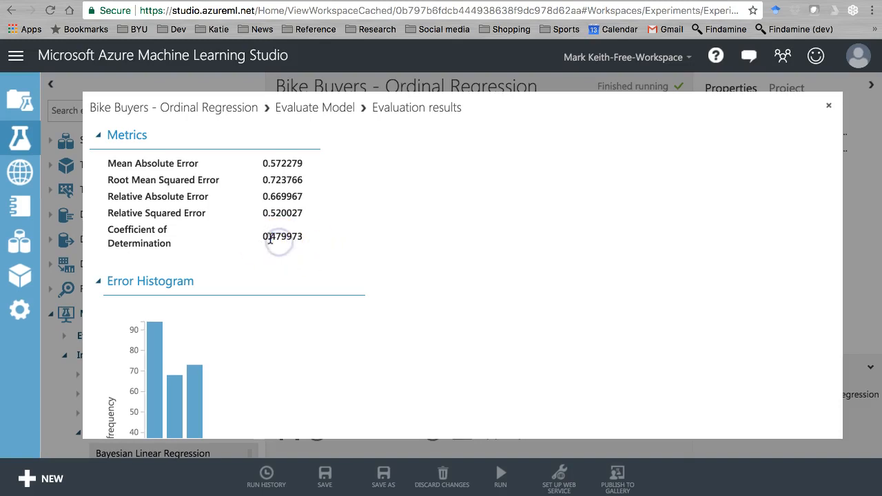
{"action": "double_click", "coordinate": [279, 237]}
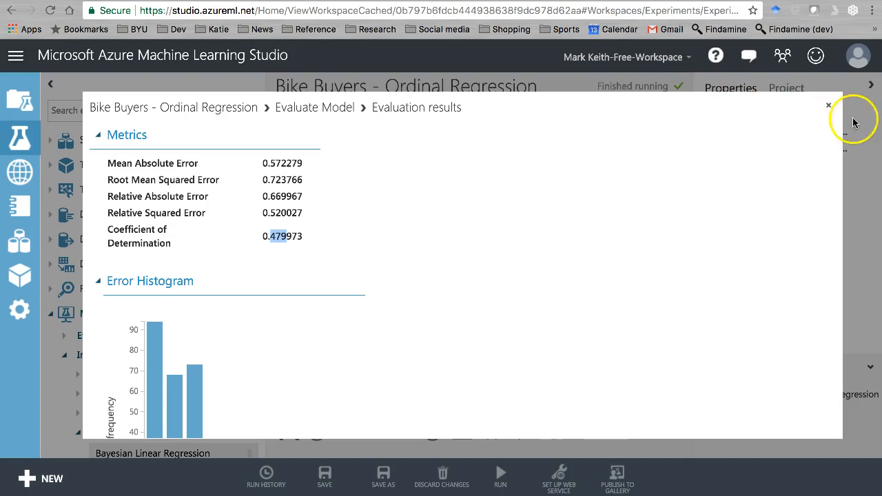
{"action": "left_click", "coordinate": [828, 106]}
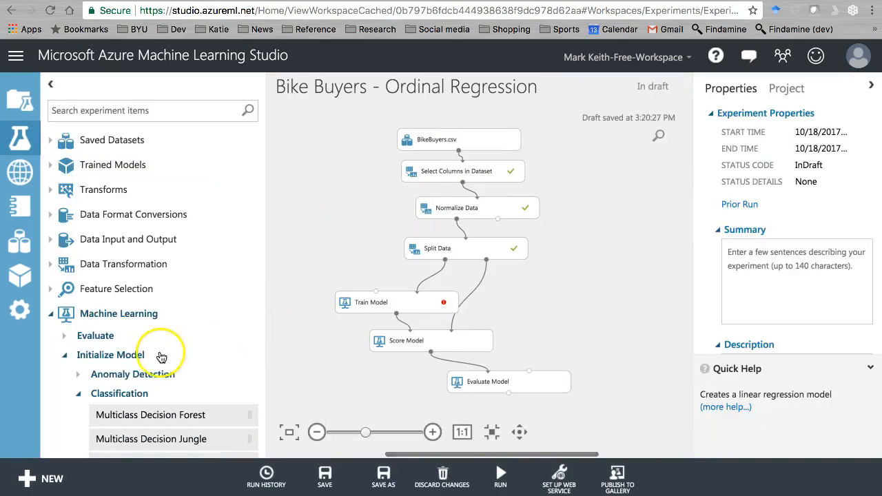
Add an Ordinal Regression module and a Two-Class Logistic Regression module to the canvas.
{"action": "scroll", "scroll_direction": "down", "scroll_amount": 3}
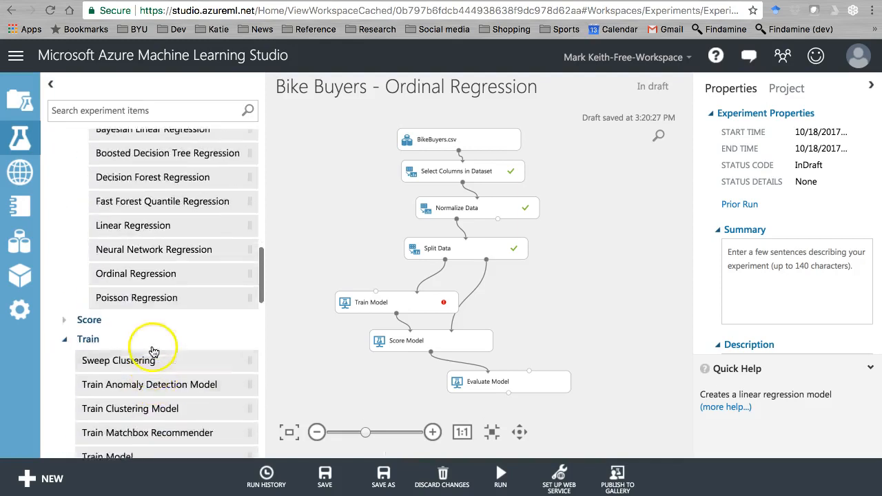
{"action": "scroll", "scroll_direction": "up", "scroll_amount": 3}
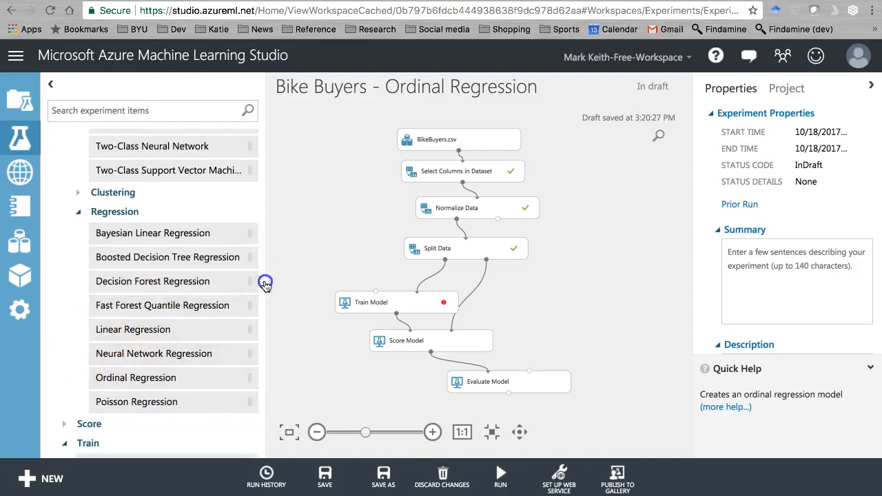
{"action": "left_click_drag", "start_coordinate": [135, 378], "coordinate": [341, 251]}
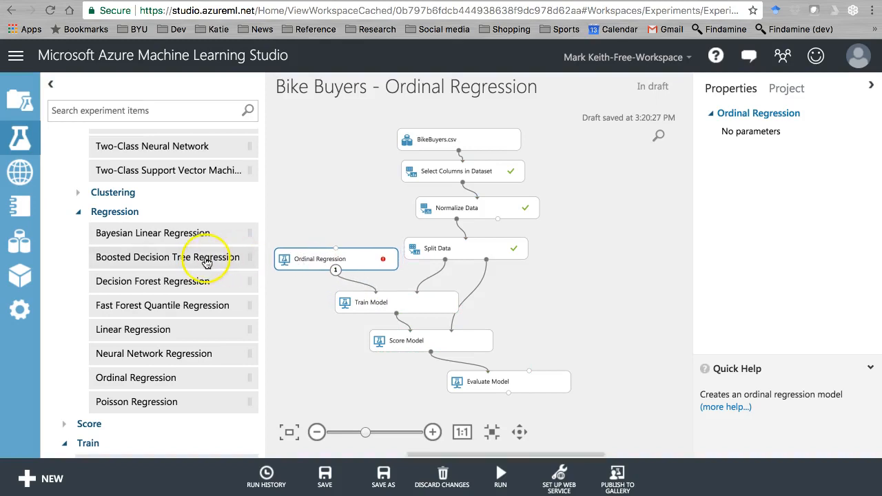
{"action": "scroll", "scroll_direction": "up", "scroll_amount": 3}
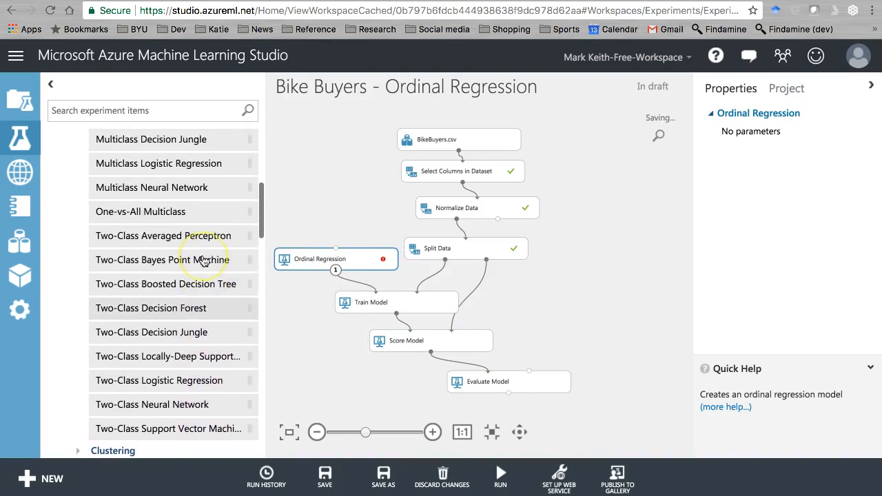
{"action": "scroll", "scroll_direction": "down", "scroll_amount": 3}
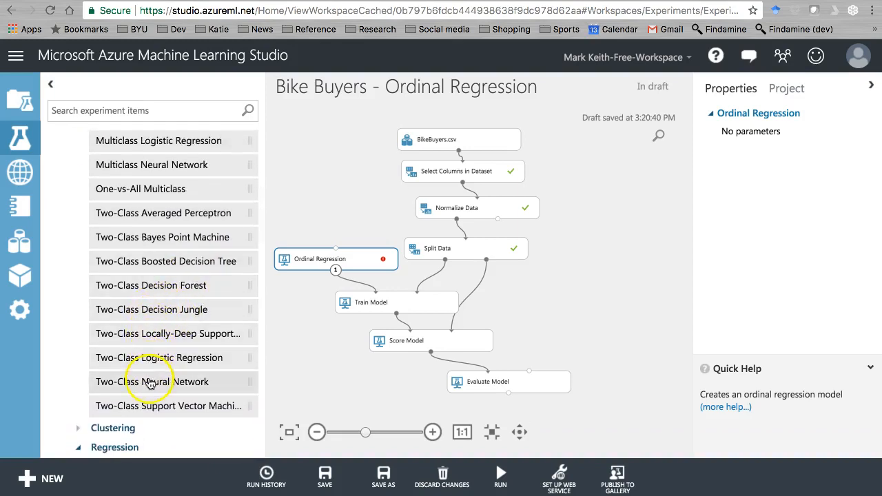
{"action": "mouse_move", "coordinate": [164, 274]}
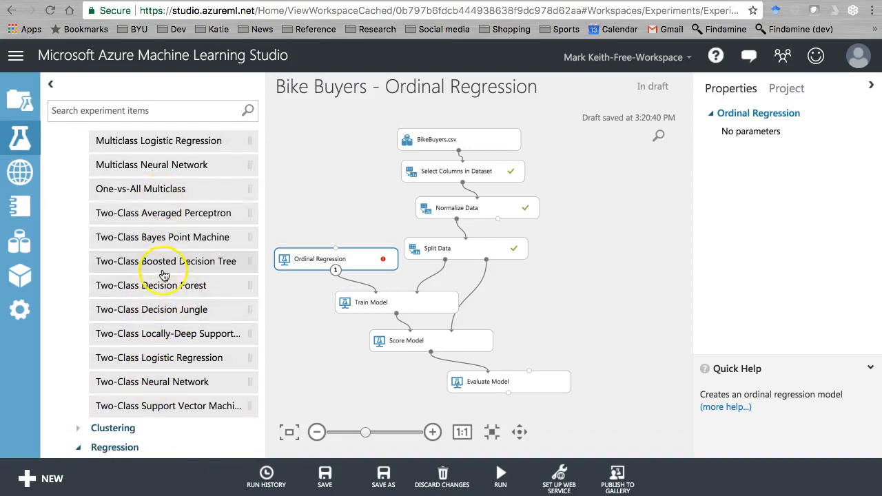
{"action": "left_click_drag", "start_coordinate": [159, 358], "coordinate": [334, 208]}
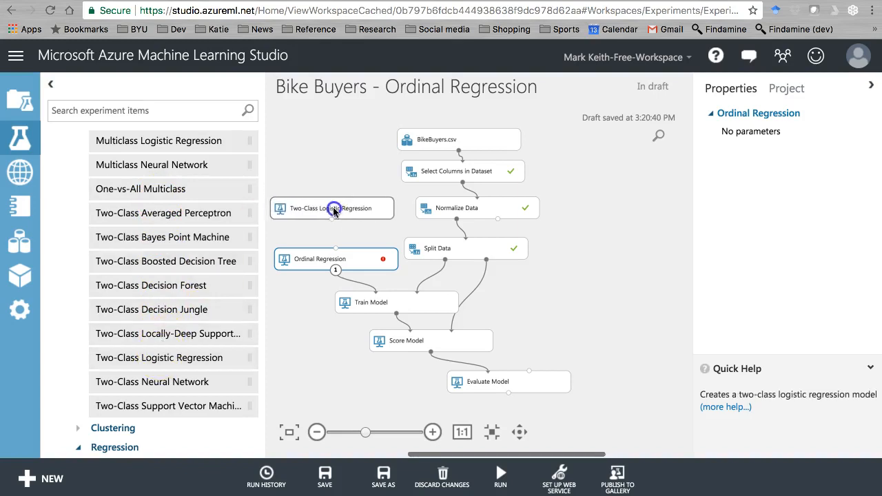
Wire Two-Class Logistic Regression into Ordinal Regression and review its settings.
{"action": "left_click", "coordinate": [333, 208]}
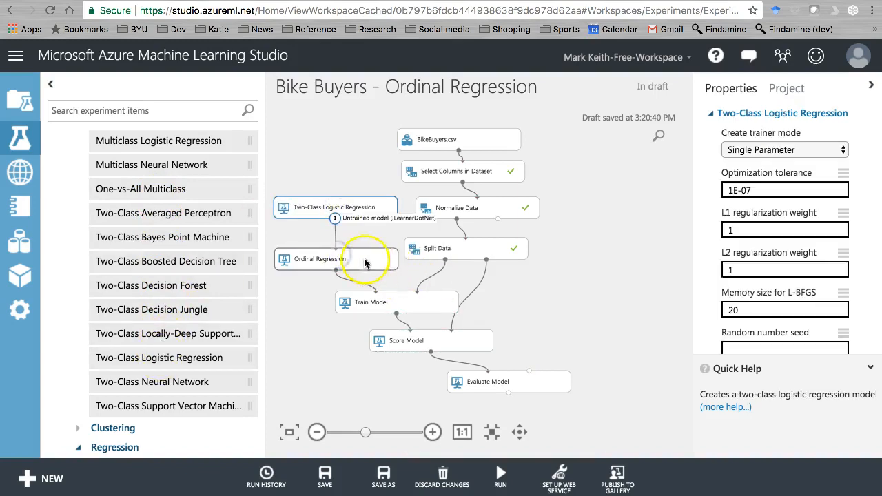
{"action": "mouse_move", "coordinate": [345, 207]}
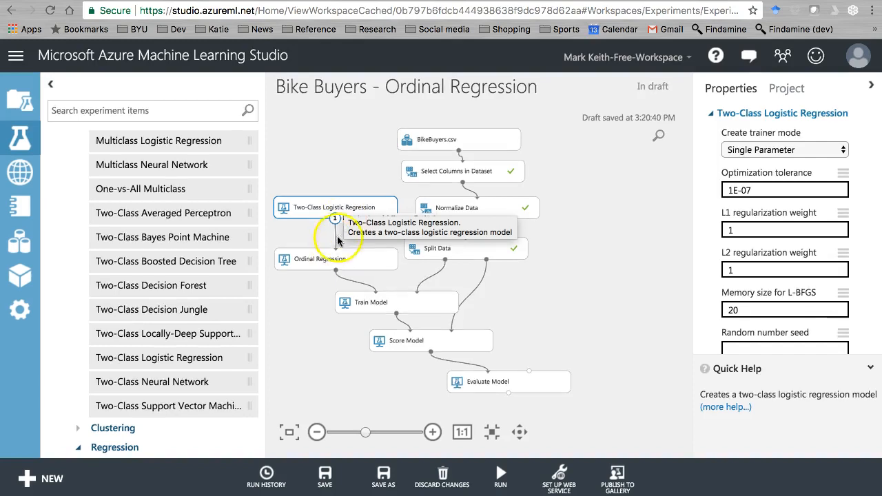
{"action": "left_click", "coordinate": [336, 259]}
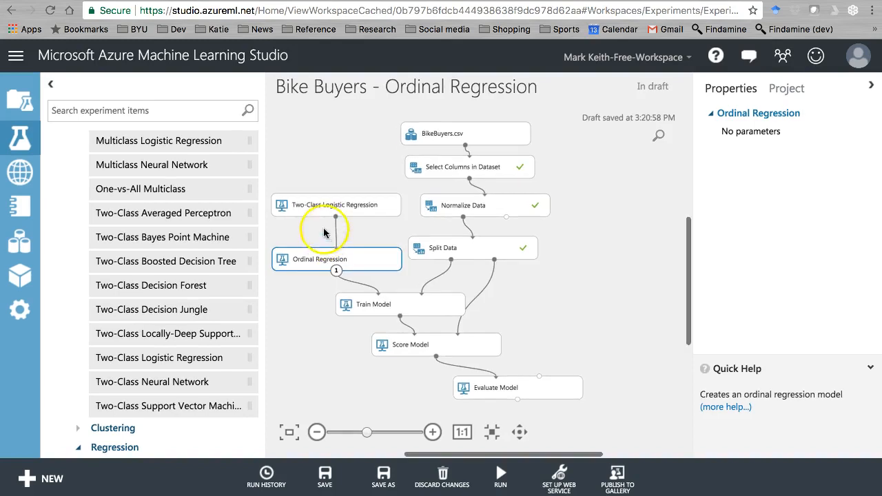
{"action": "left_click", "coordinate": [336, 204]}
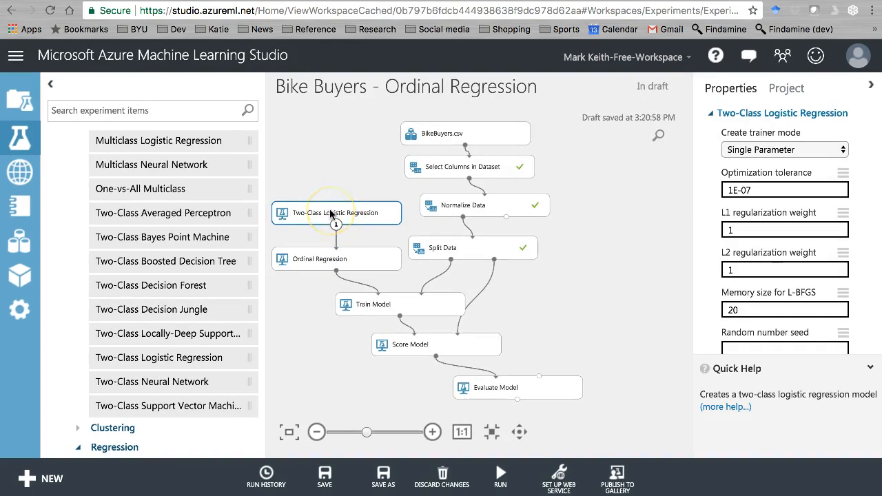
{"action": "mouse_move", "coordinate": [610, 310]}
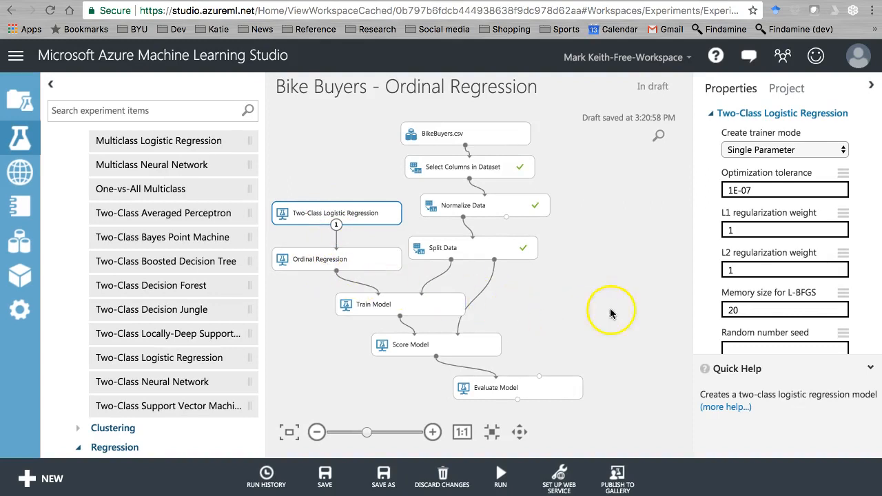
{"action": "left_click", "coordinate": [499, 476]}
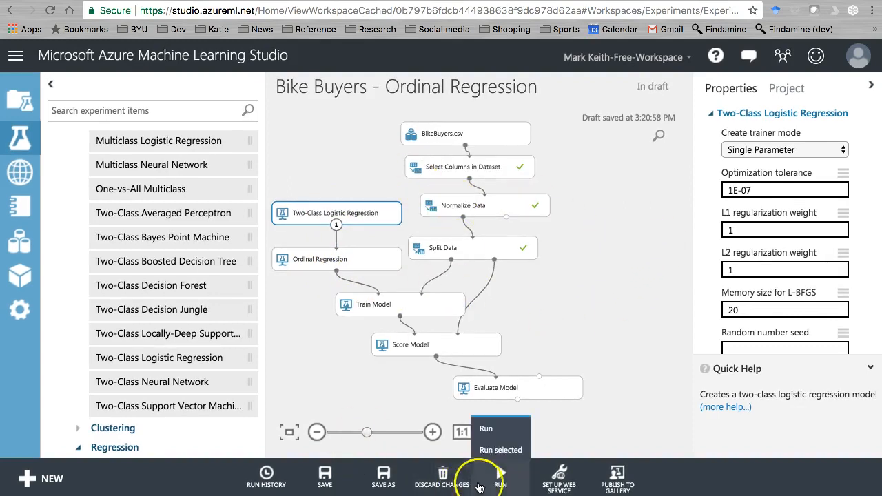
Run the experiment to completion and bring up Evaluate Model's result actions.
{"action": "left_click", "coordinate": [485, 429]}
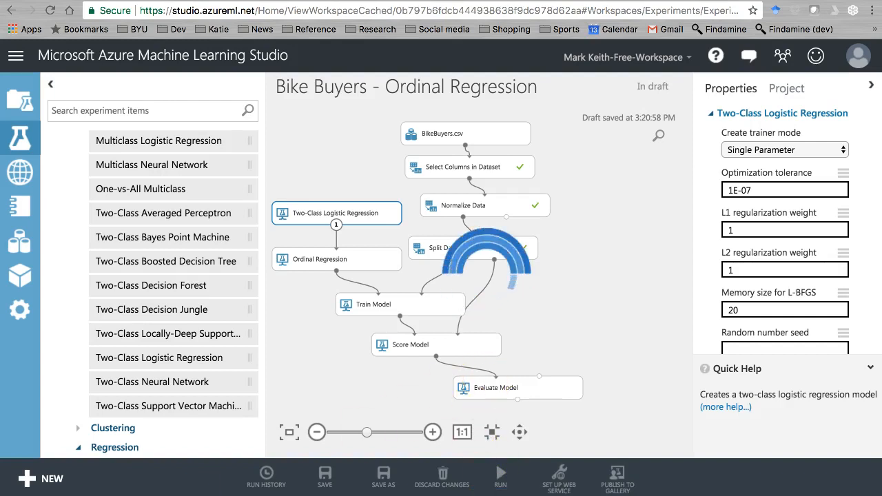
{"action": "right_click", "coordinate": [483, 387]}
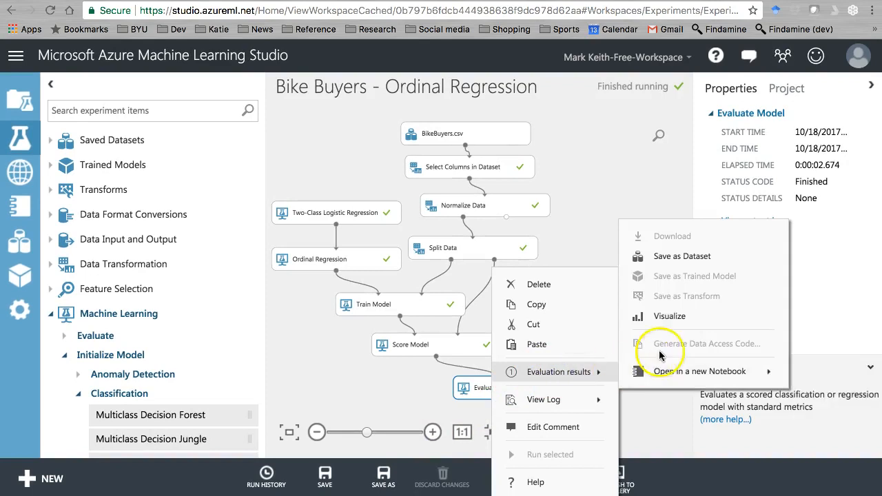
{"action": "left_click", "coordinate": [559, 372]}
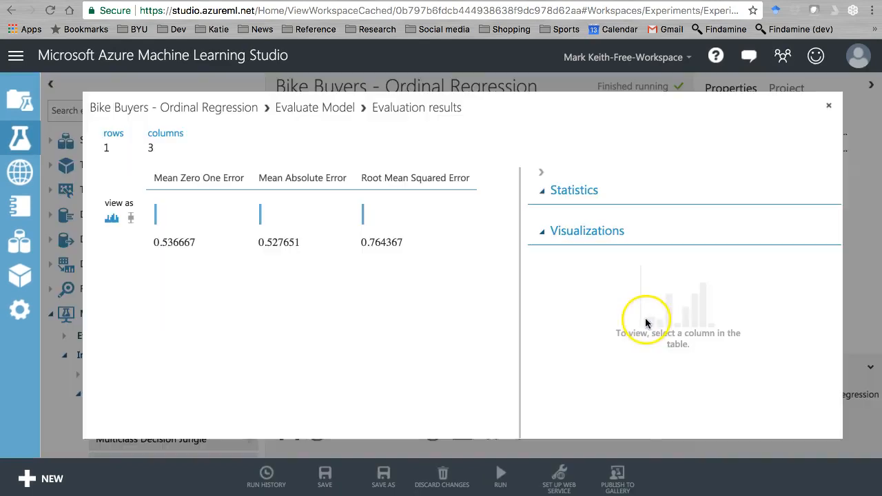
{"action": "left_click", "coordinate": [414, 178]}
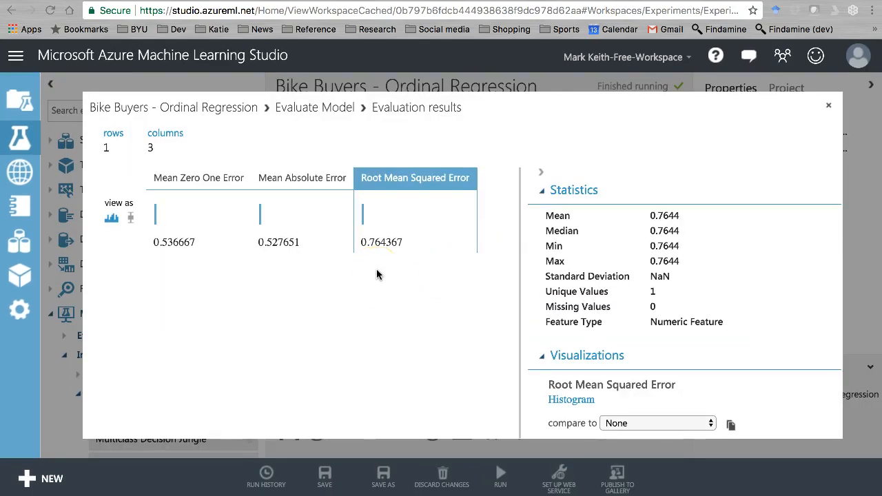
{"action": "mouse_move", "coordinate": [153, 113]}
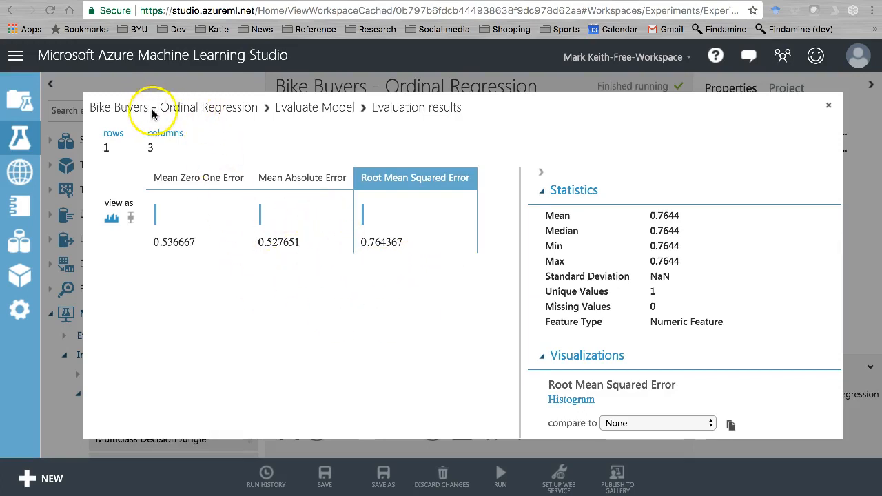
{"action": "mouse_move", "coordinate": [280, 182]}
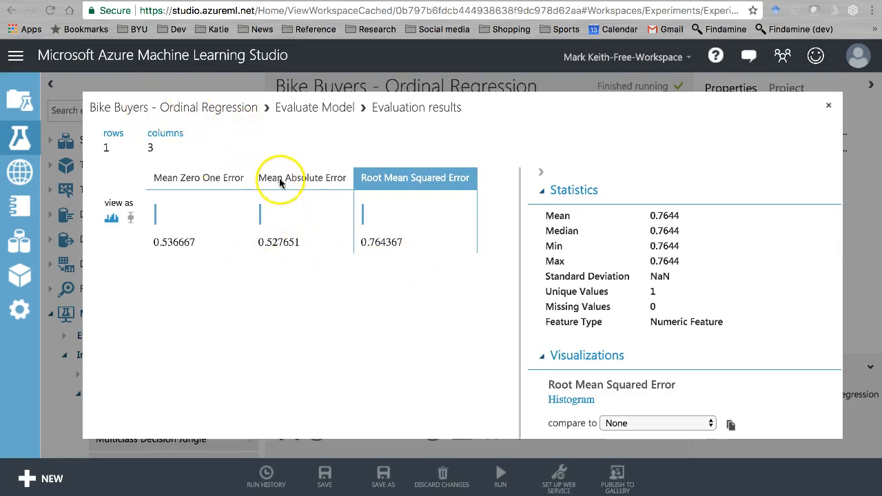
{"action": "mouse_move", "coordinate": [403, 224]}
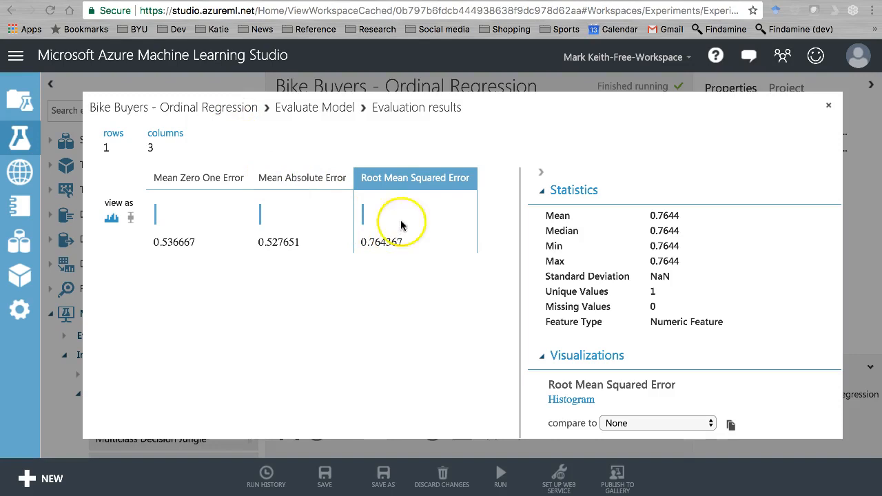
{"action": "mouse_move", "coordinate": [413, 284]}
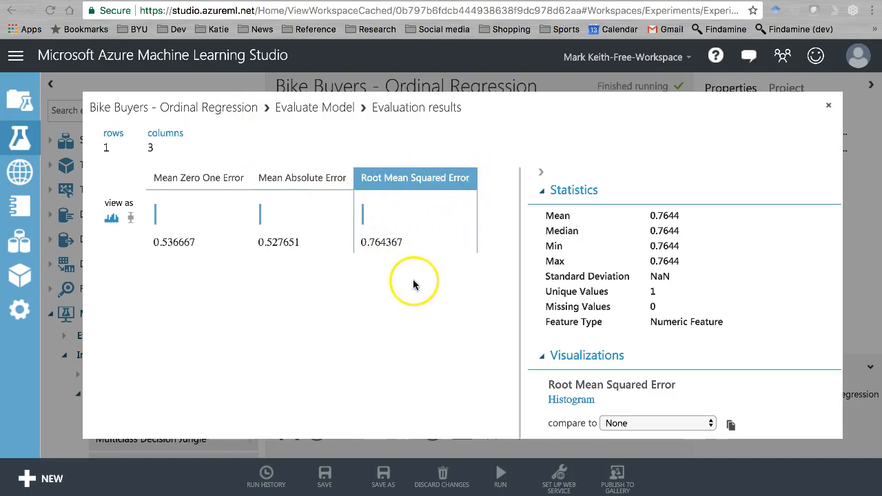
{"action": "mouse_move", "coordinate": [383, 281]}
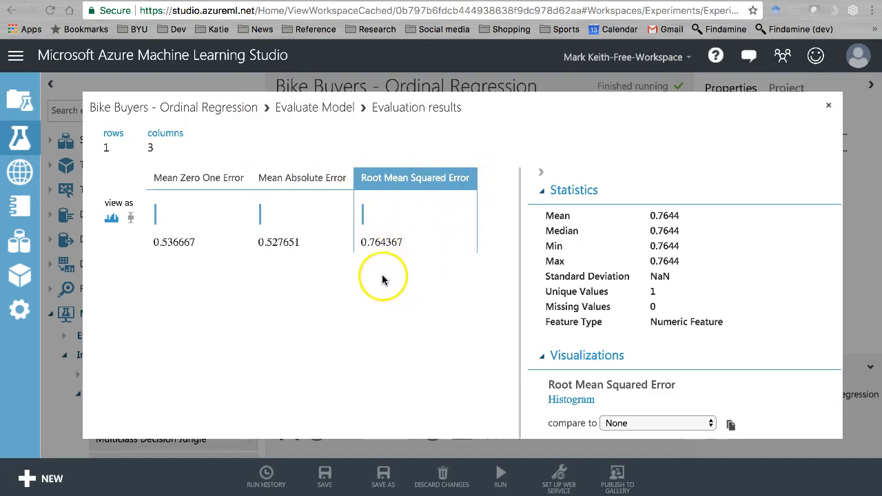
{"action": "mouse_move", "coordinate": [408, 224]}
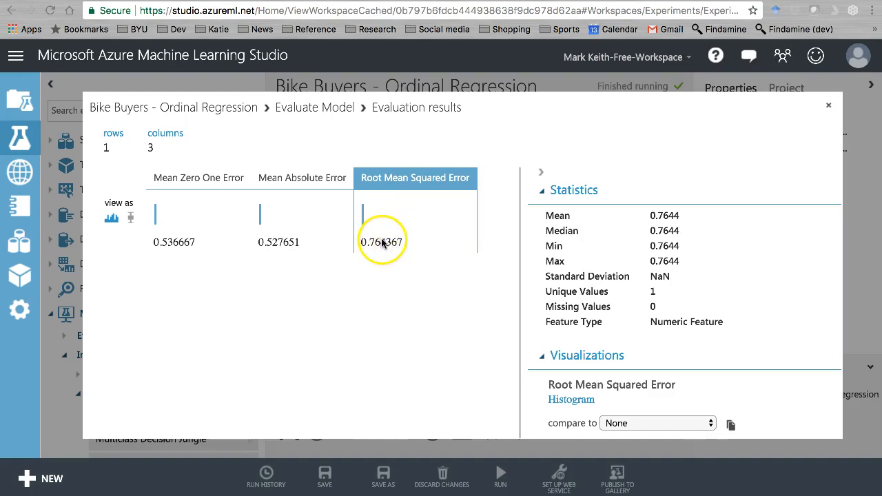
{"action": "mouse_move", "coordinate": [383, 243]}
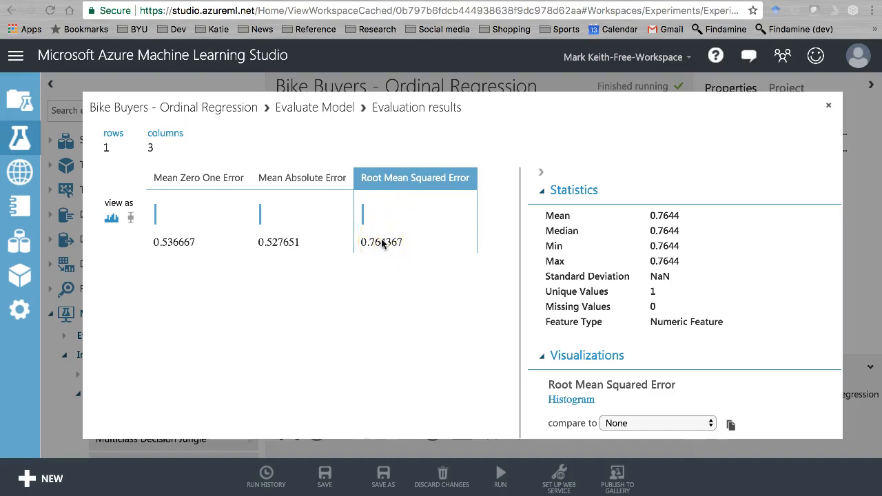
{"action": "mouse_move", "coordinate": [262, 347]}
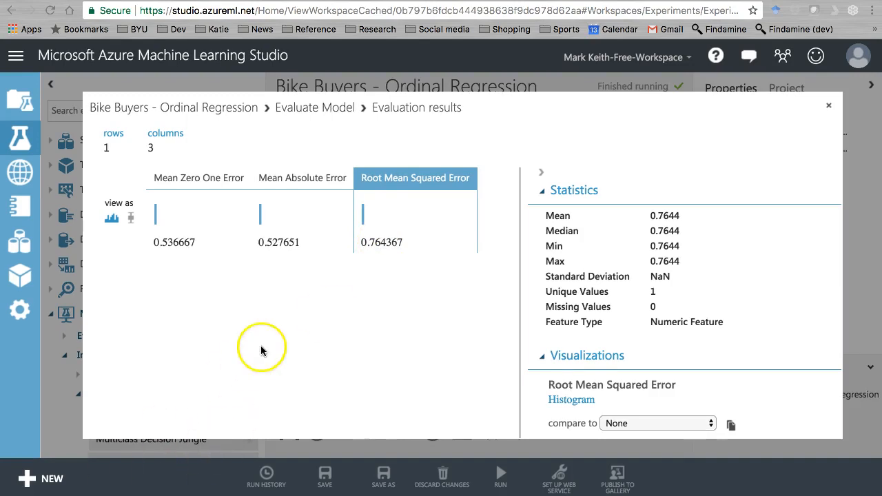
{"action": "mouse_move", "coordinate": [830, 108]}
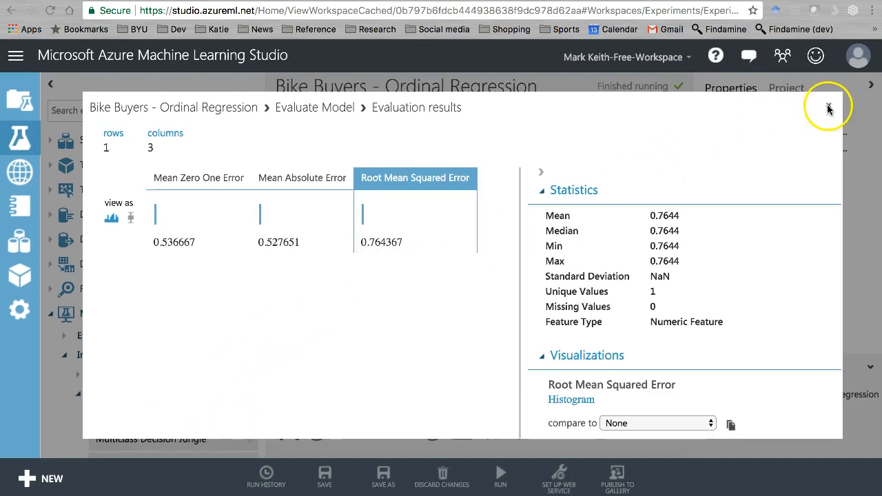
{"action": "left_click", "coordinate": [829, 108]}
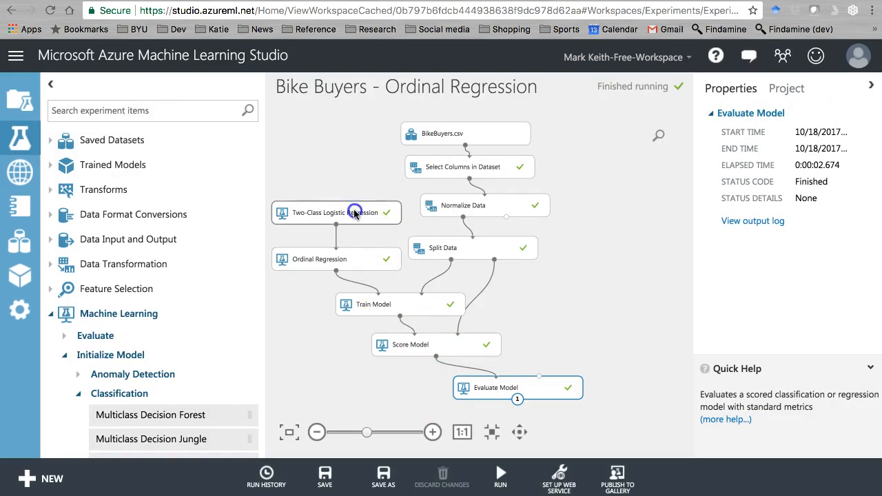
Remove the logistic regression, wire a Linear Regression into Train Model, rerun and view Evaluate Model results.
{"action": "right_click", "coordinate": [355, 212]}
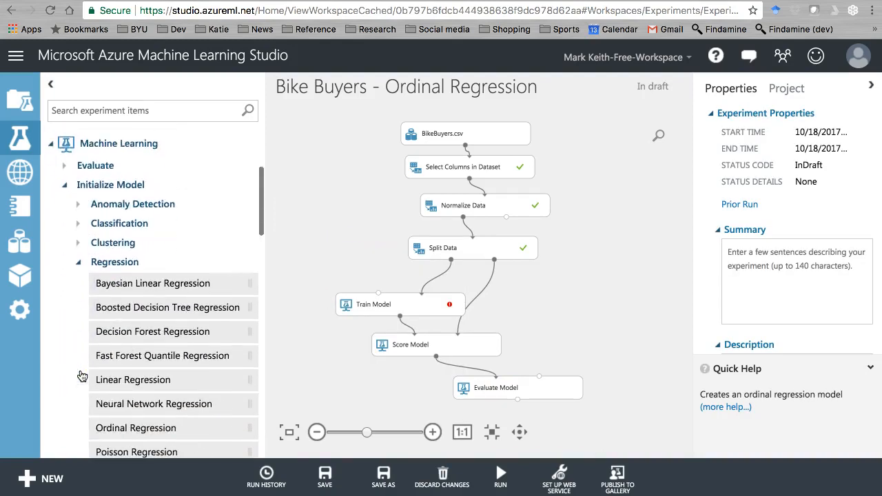
{"action": "left_click_drag", "start_coordinate": [133, 381], "coordinate": [339, 250]}
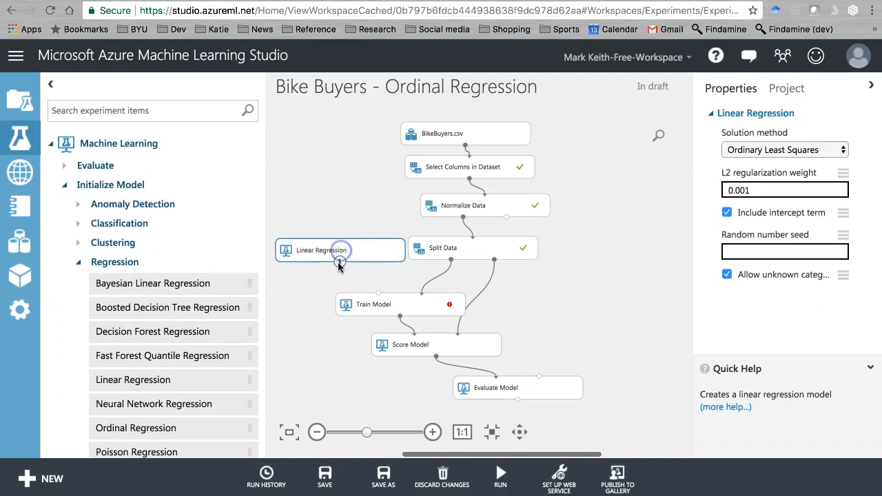
{"action": "left_click", "coordinate": [498, 475]}
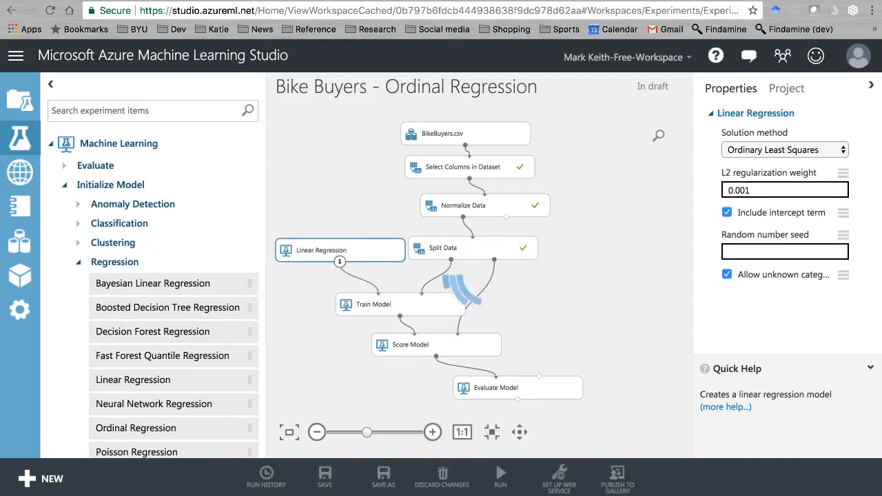
{"action": "right_click", "coordinate": [488, 387]}
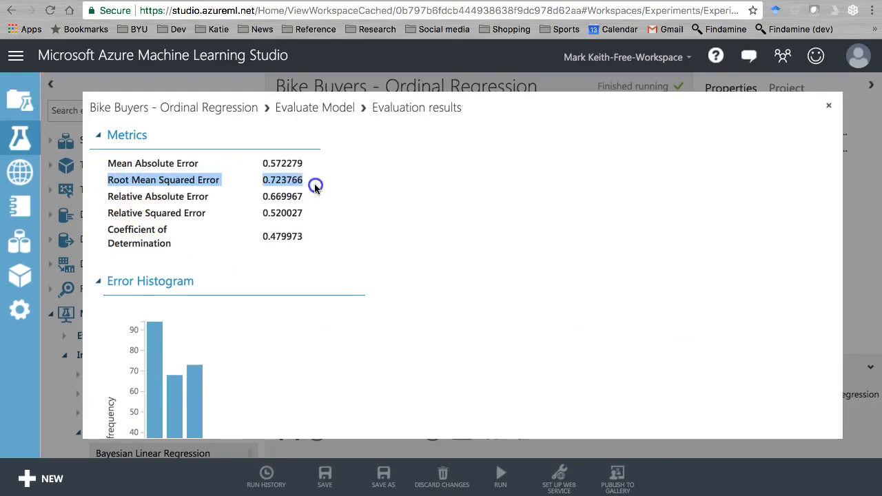
{"action": "mouse_move", "coordinate": [269, 193]}
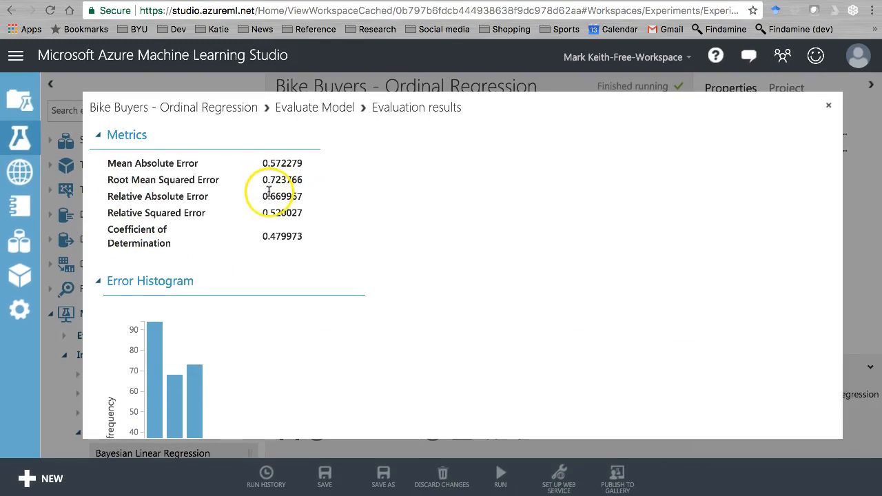
{"action": "mouse_move", "coordinate": [232, 185]}
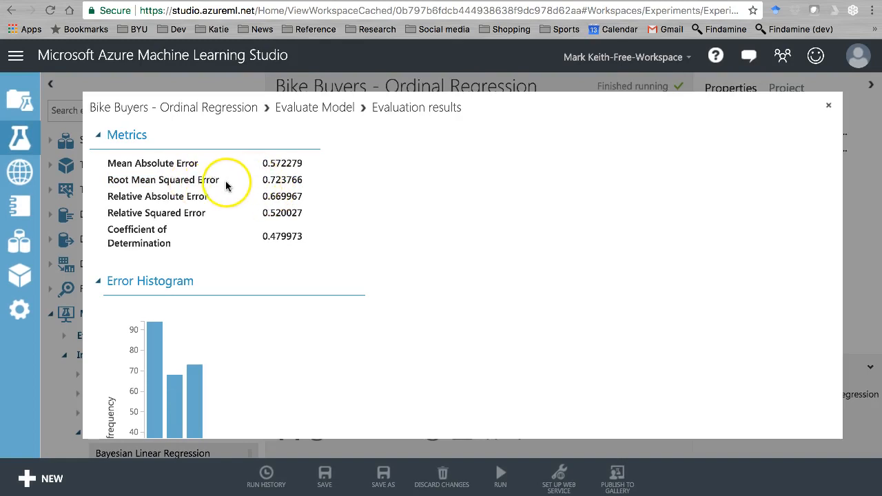
Highlight the linear regression Root Mean Squared Error of 0.723766 for comparison.
{"action": "double_click", "coordinate": [281, 179]}
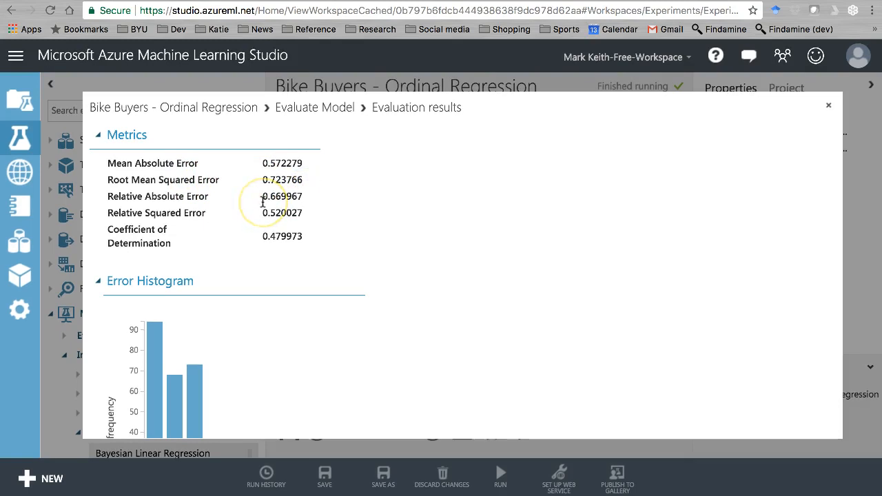
{"action": "mouse_move", "coordinate": [174, 110]}
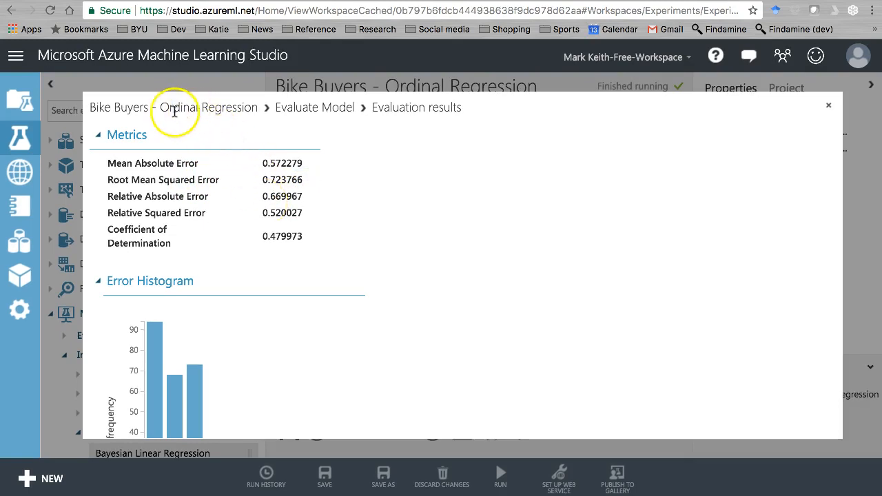